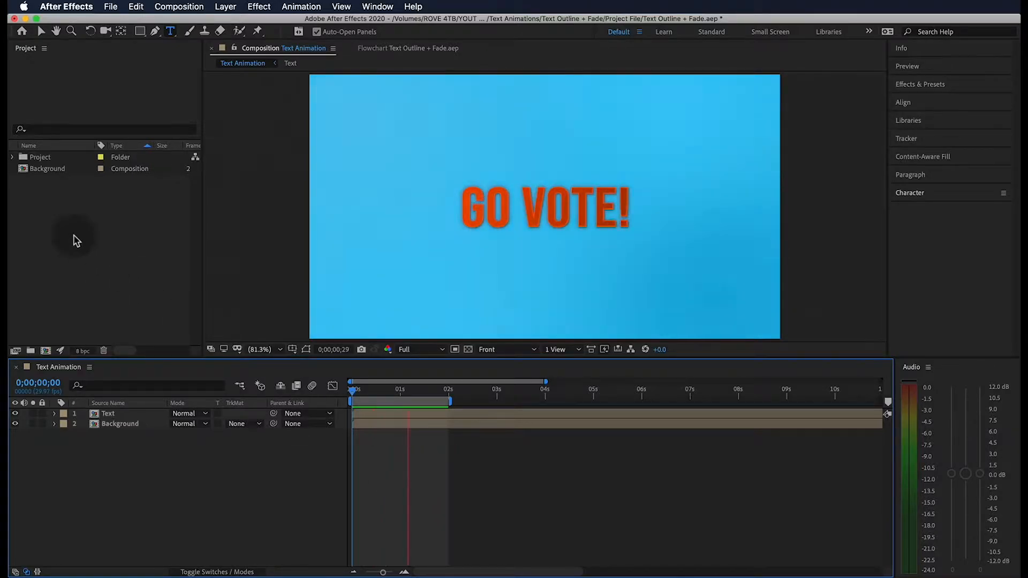
# Step: Create and open a new 1920×1080 composition named 'Awesome Text Animation'
pyautogui.rightClick(74, 238)
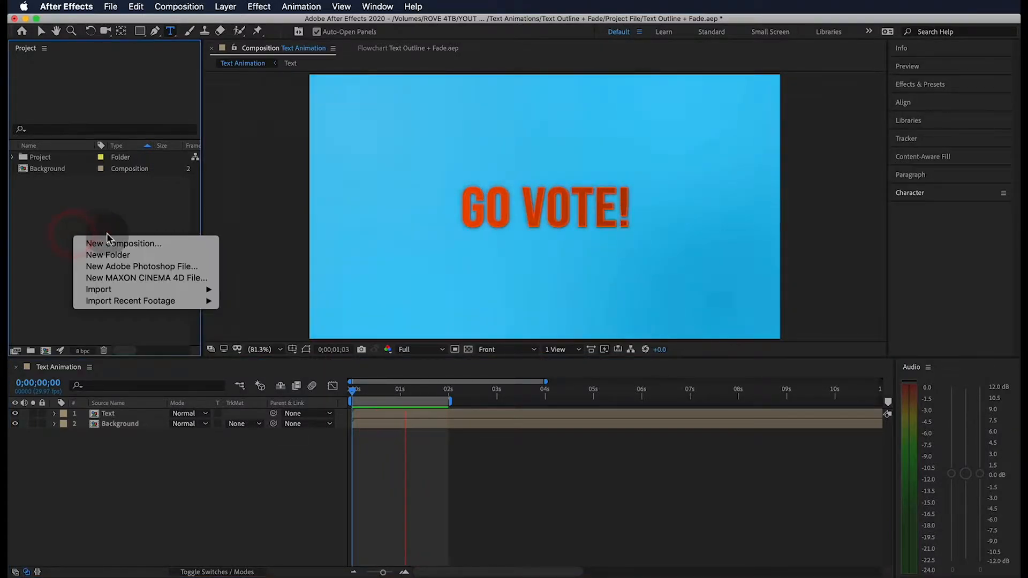
pyautogui.click(124, 243)
pyautogui.write('Awesome Text')
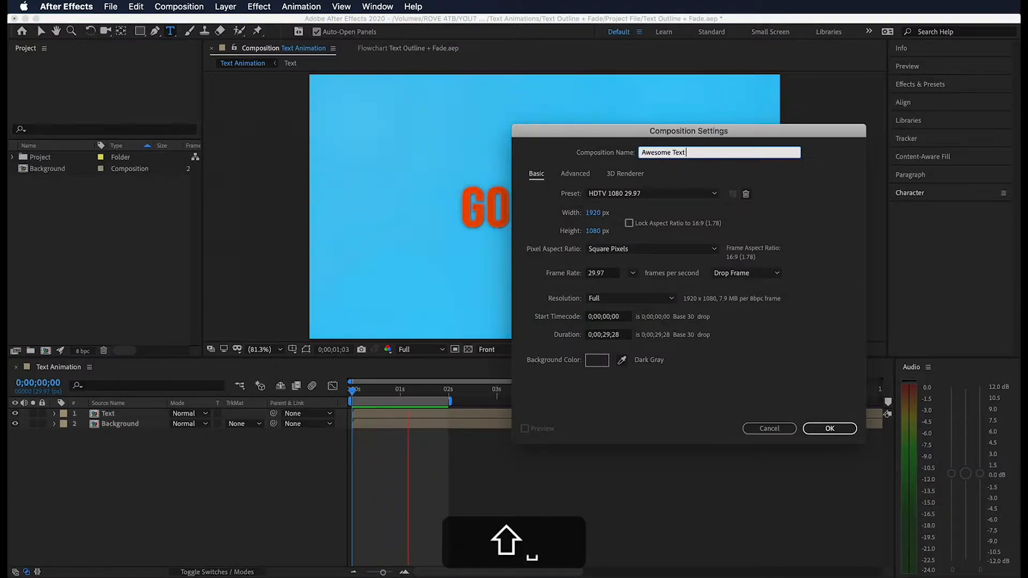
pyautogui.write('Animation')
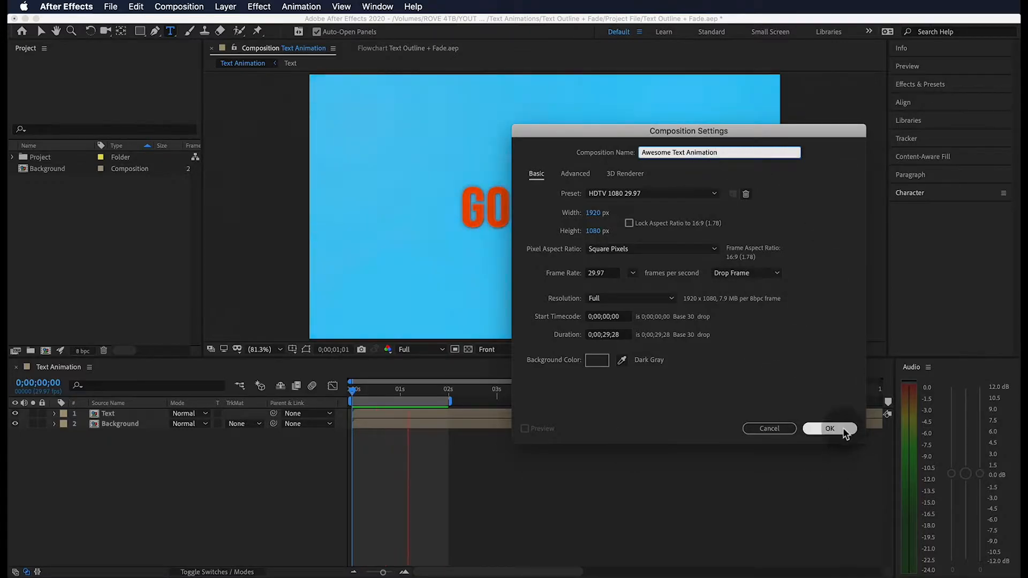
pyautogui.click(829, 428)
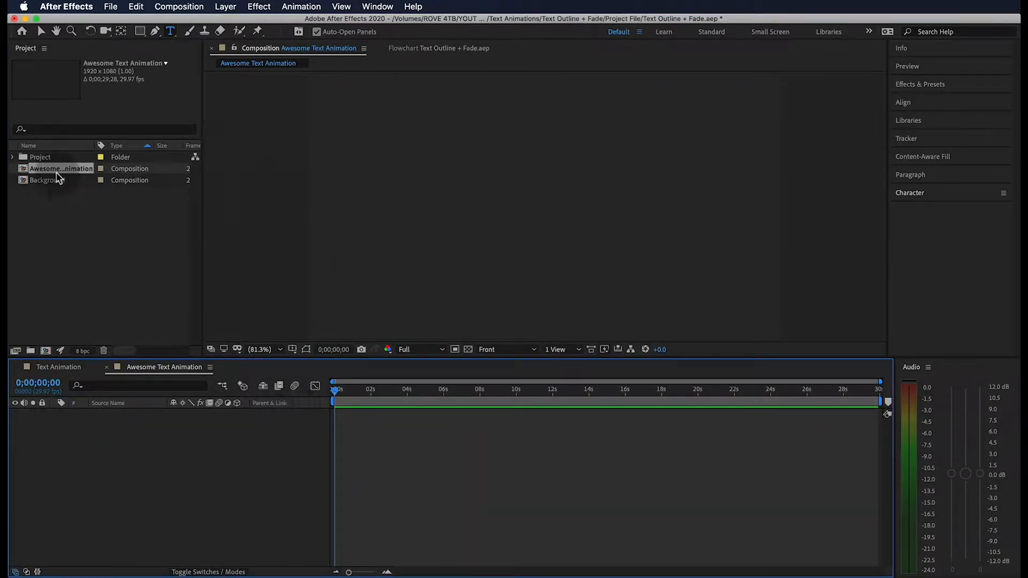
# Step: Bring the Background comp into the composition and start a new text layer
pyautogui.doubleClick(49, 180)
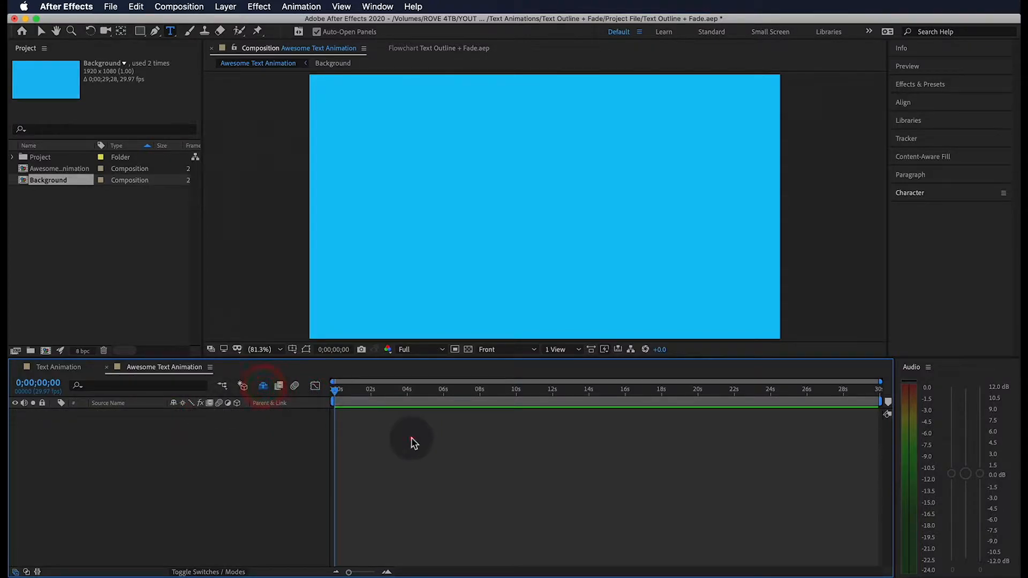
pyautogui.press('cmd+t')
pyautogui.write('GO V')
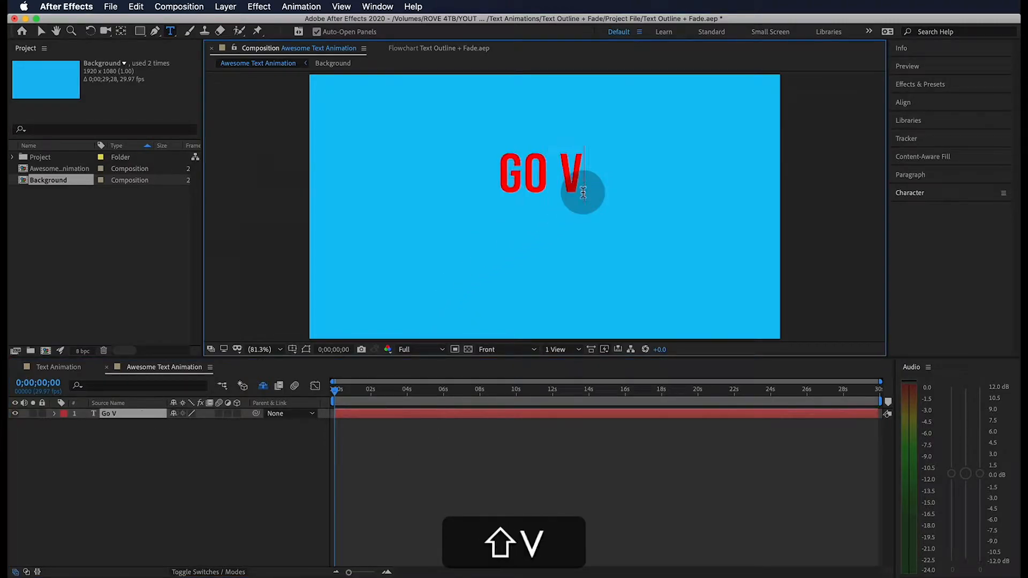
# Step: Finish typing 'GO VOTE!' and centre it horizontally and vertically with the Align panel
pyautogui.write('OTE!')
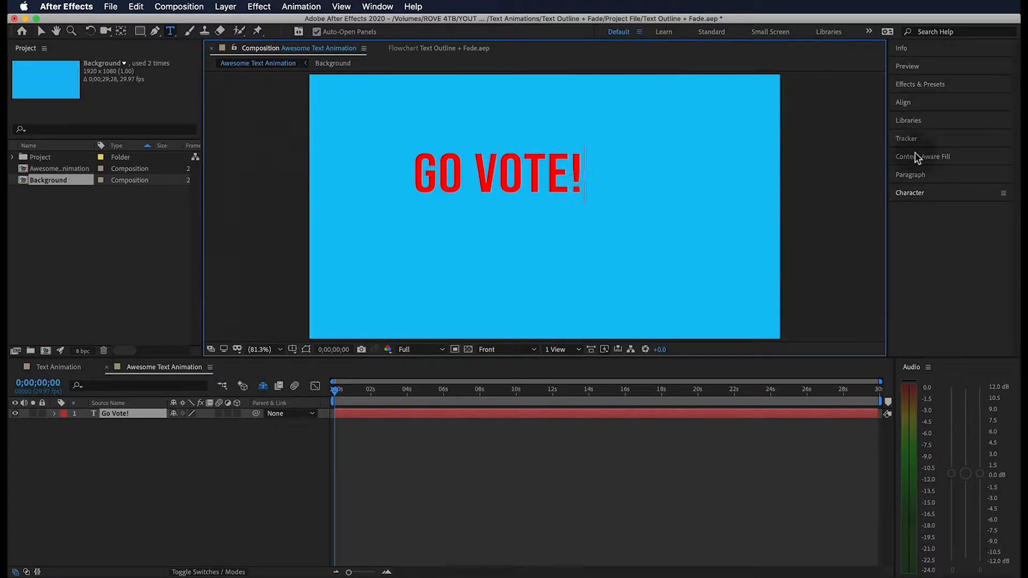
pyautogui.click(903, 102)
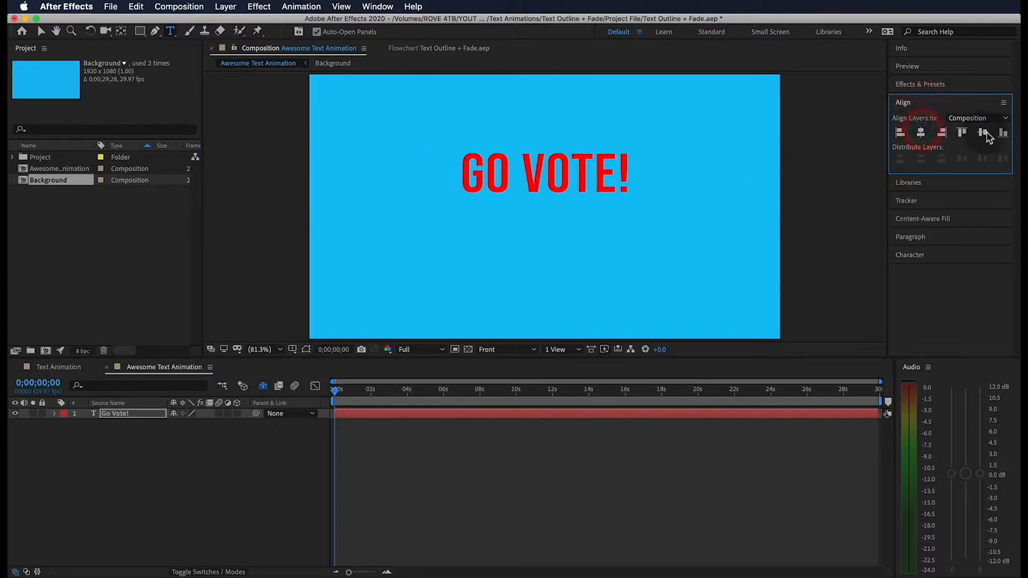
pyautogui.click(904, 102)
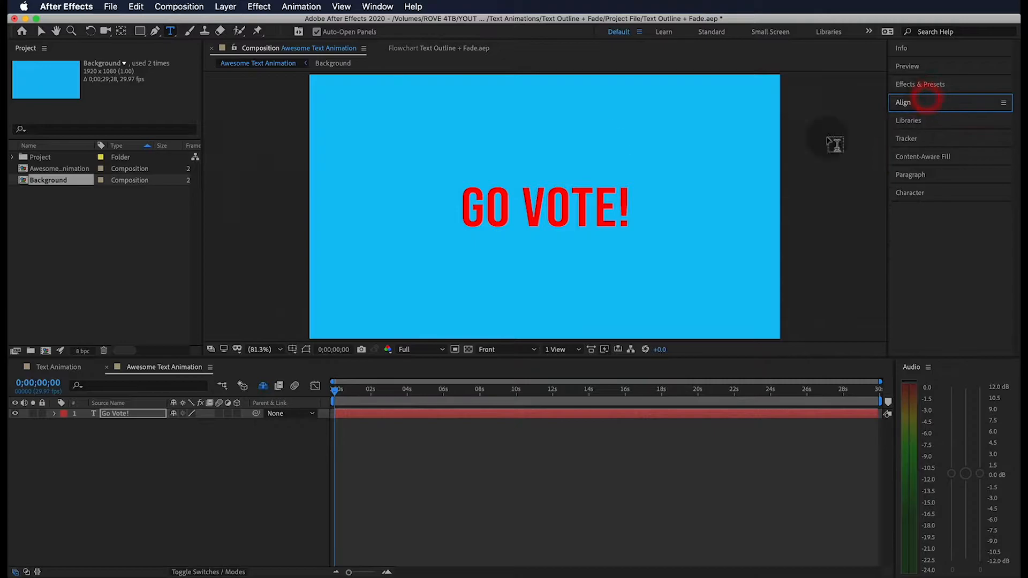
pyautogui.click(377, 7)
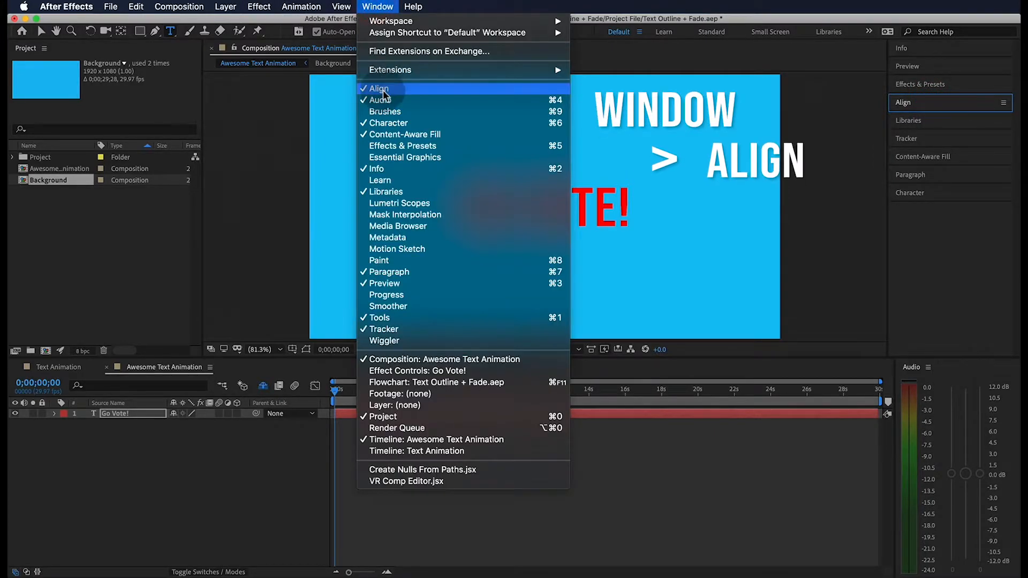
pyautogui.click(380, 89)
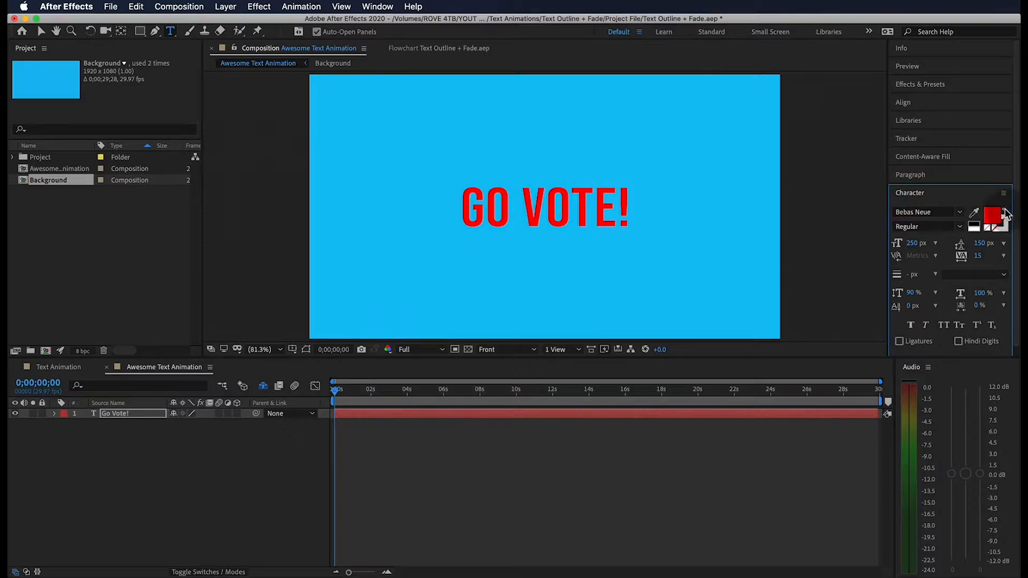
# Step: Swap fill and stroke so the title has a white outline and no fill
pyautogui.click(993, 216)
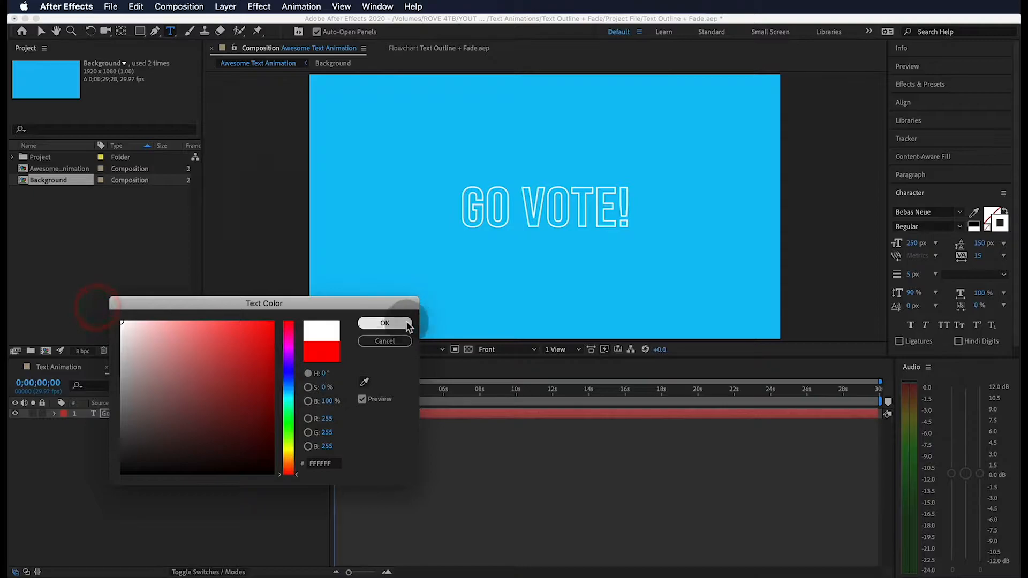
pyautogui.click(385, 323)
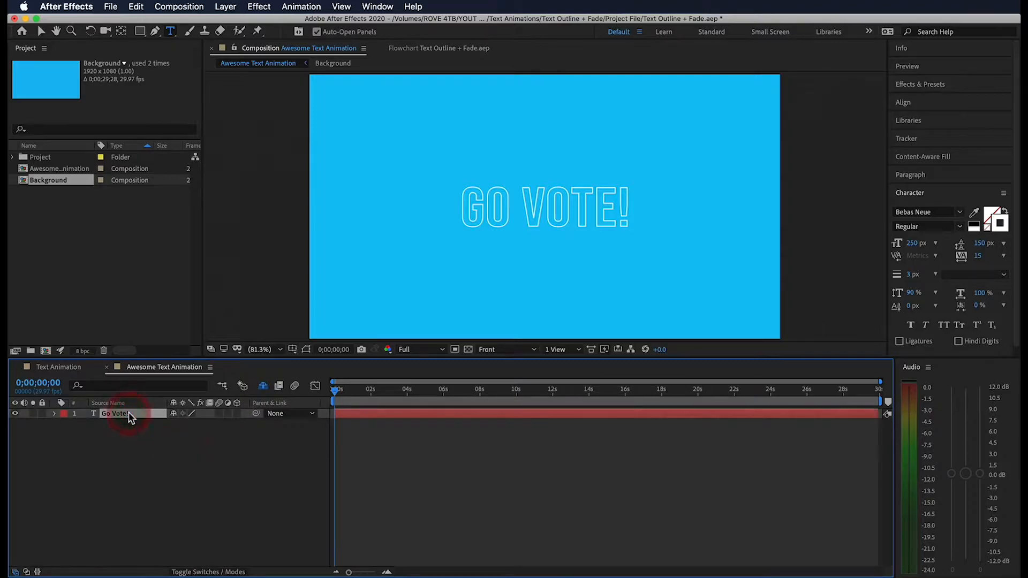
# Step: Create shapes from the text and expand the Outlines layer's contents into letter groups
pyautogui.rightClick(117, 413)
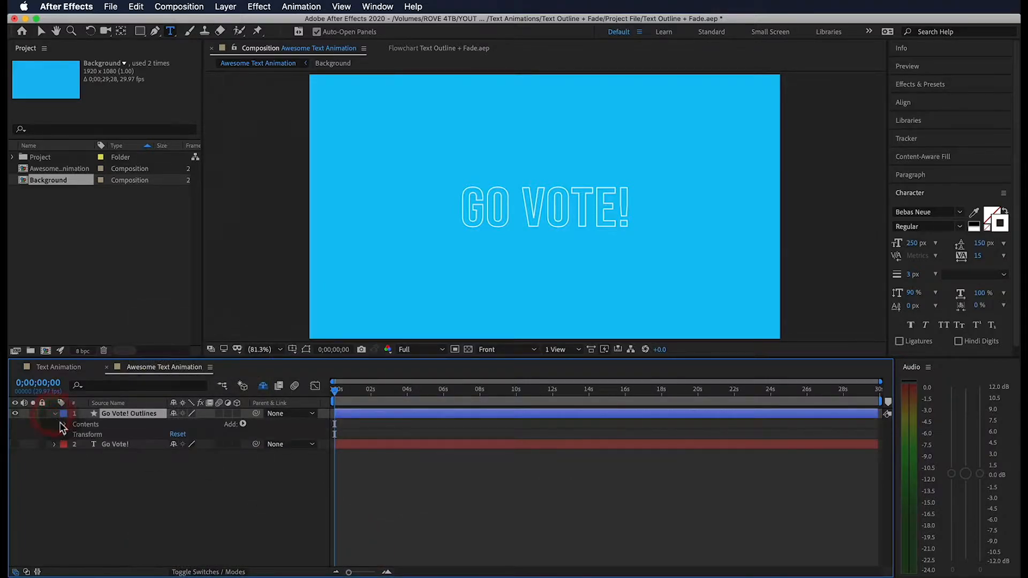
pyautogui.click(65, 424)
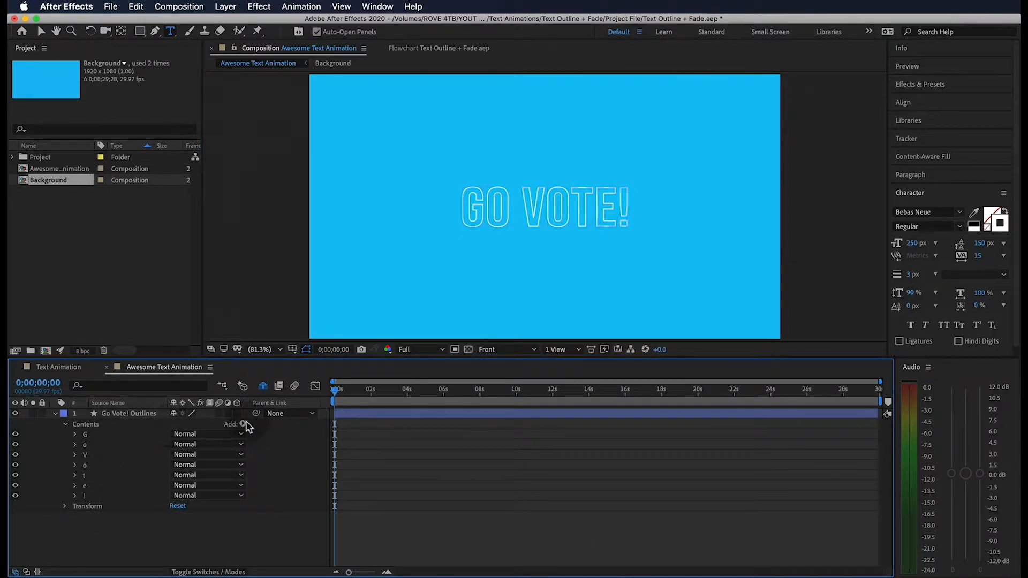
# Step: Add Trim Paths with End keyframed 0% to 100%, trimming shapes individually
pyautogui.click(245, 424)
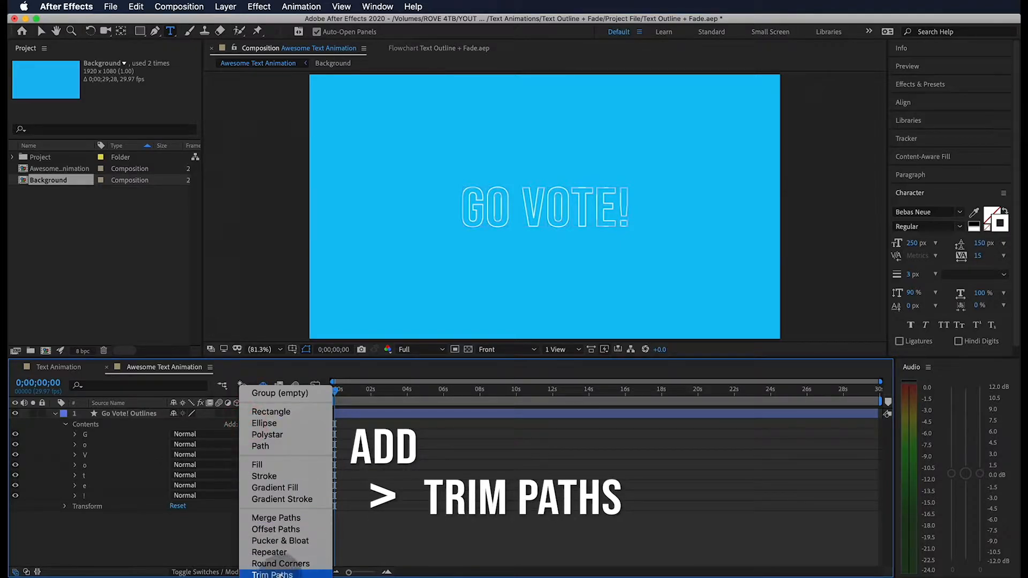
pyautogui.click(272, 574)
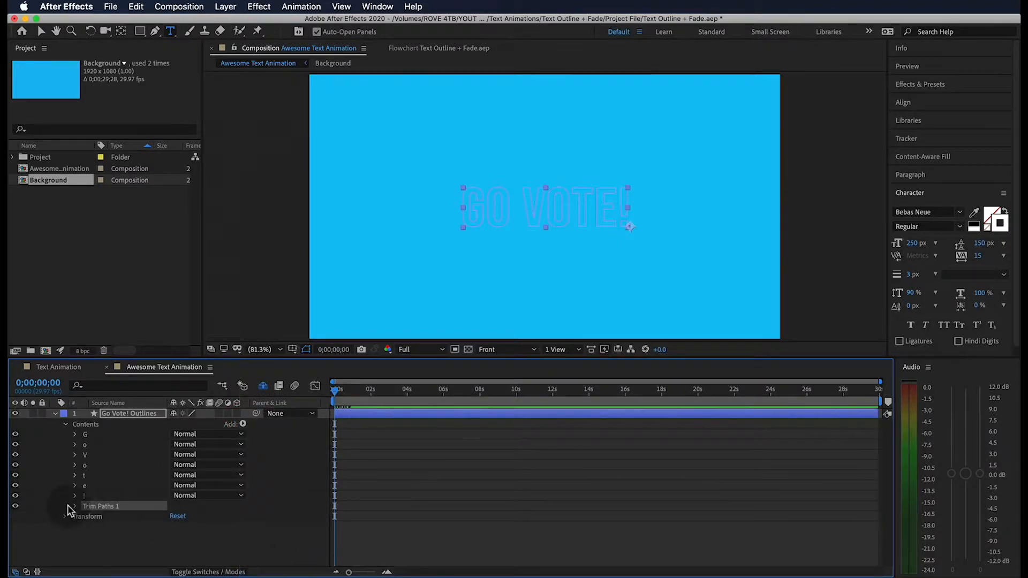
pyautogui.click(73, 506)
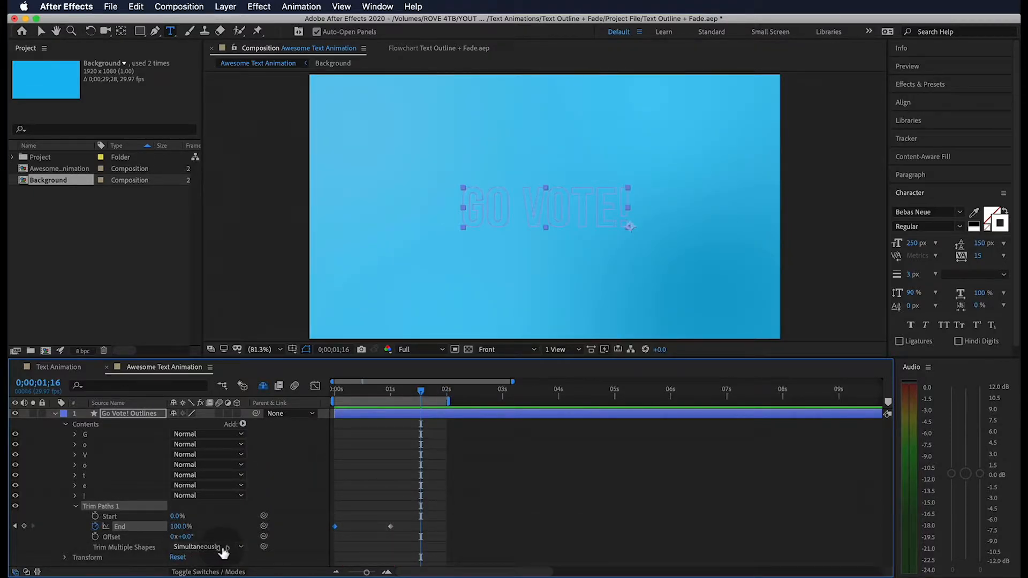
pyautogui.click(209, 546)
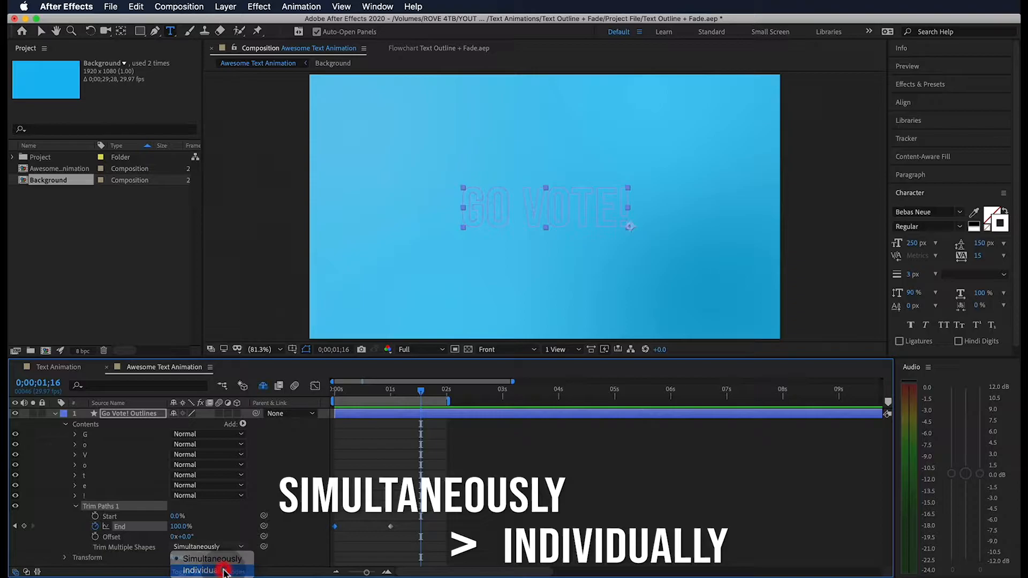
pyautogui.click(202, 570)
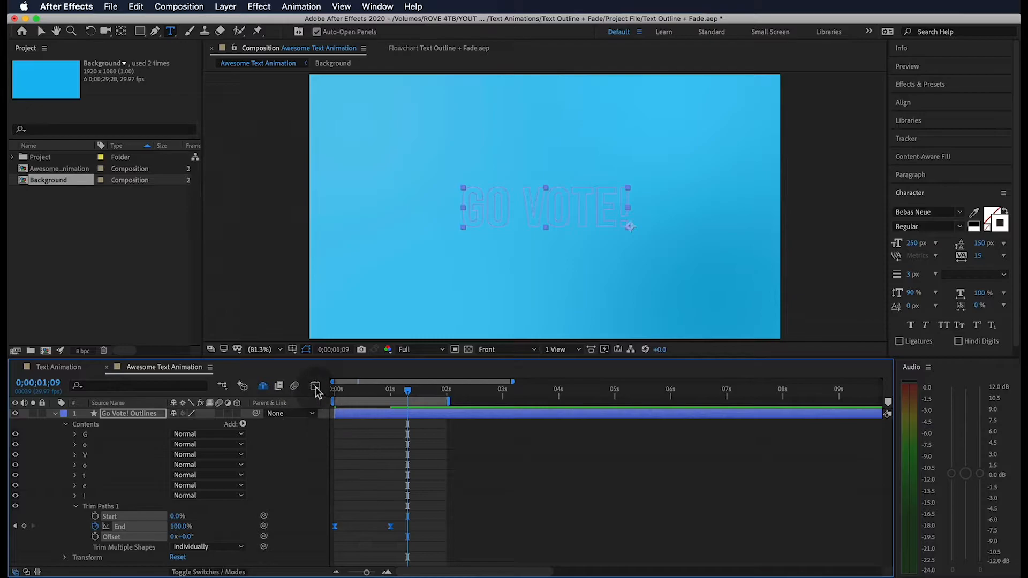
# Step: Drag the End keyframes' Bezier handles in the Graph Editor for a steeper ease
pyautogui.click(316, 386)
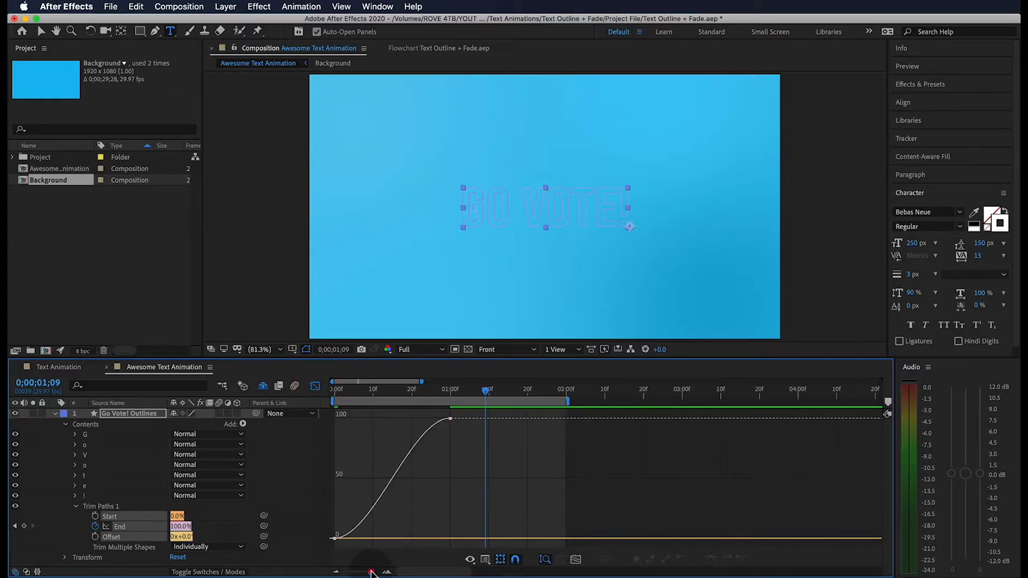
pyautogui.click(335, 538)
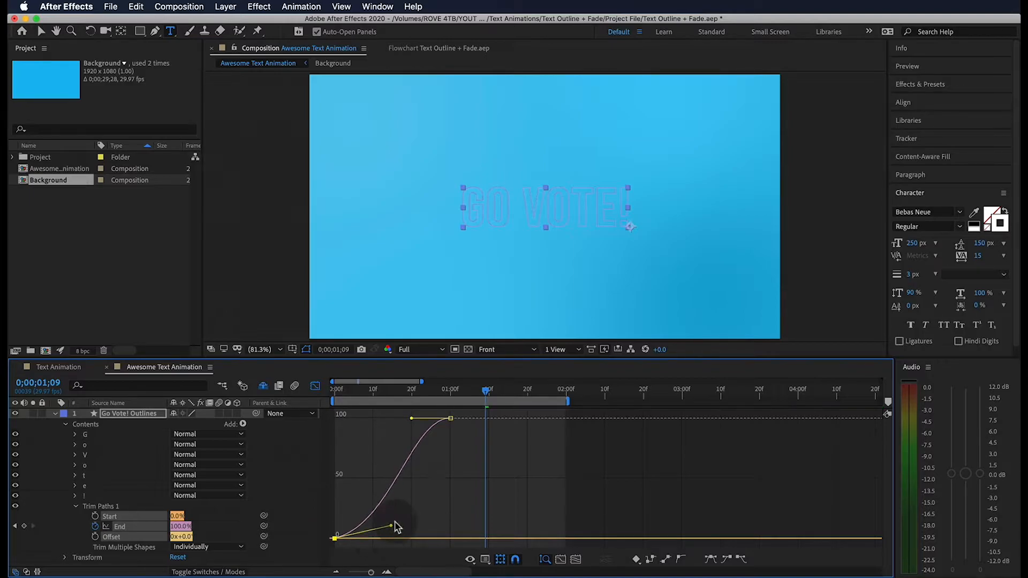
pyautogui.moveTo(397, 528); pyautogui.dragTo(419, 538)
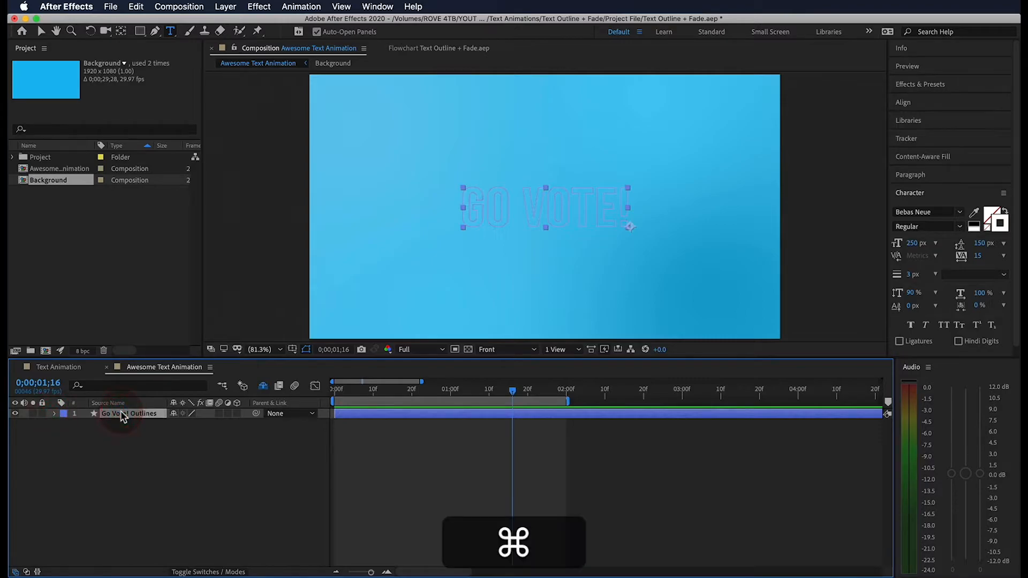
# Step: Duplicate the outline layer, give the copy a D24900 orange stroke, and delay it
pyautogui.press('cmd+d')
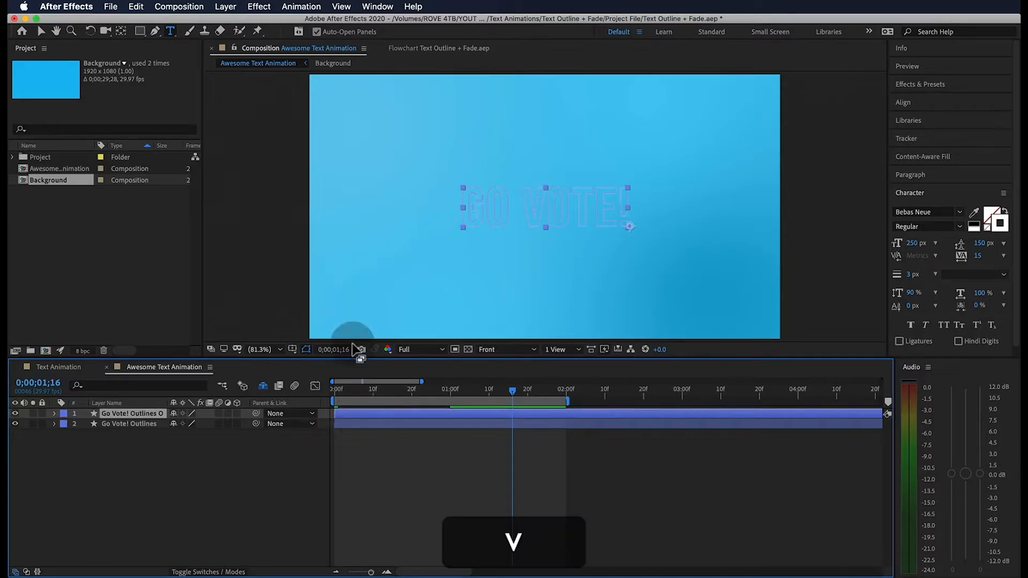
pyautogui.click(487, 32)
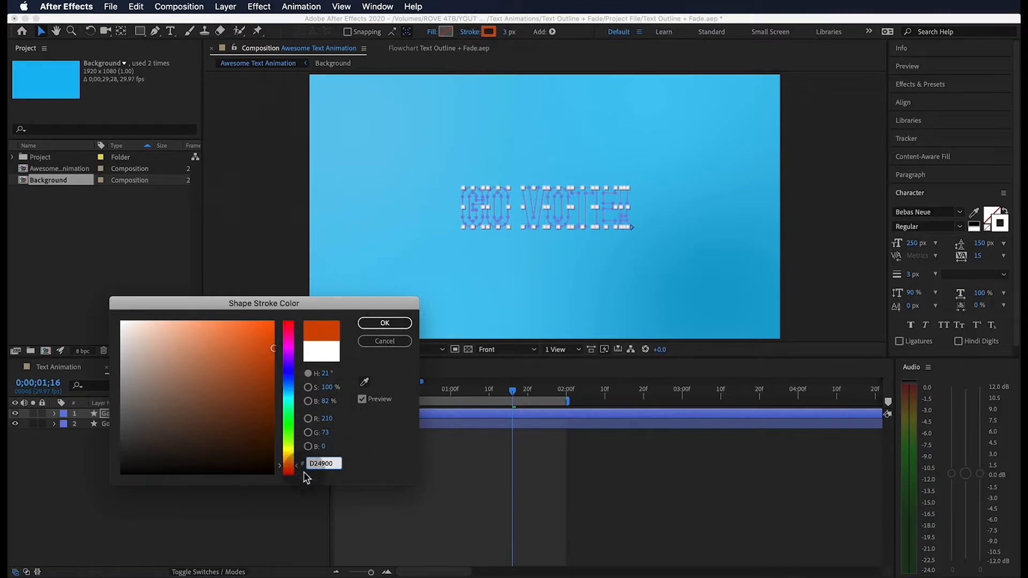
pyautogui.click(385, 322)
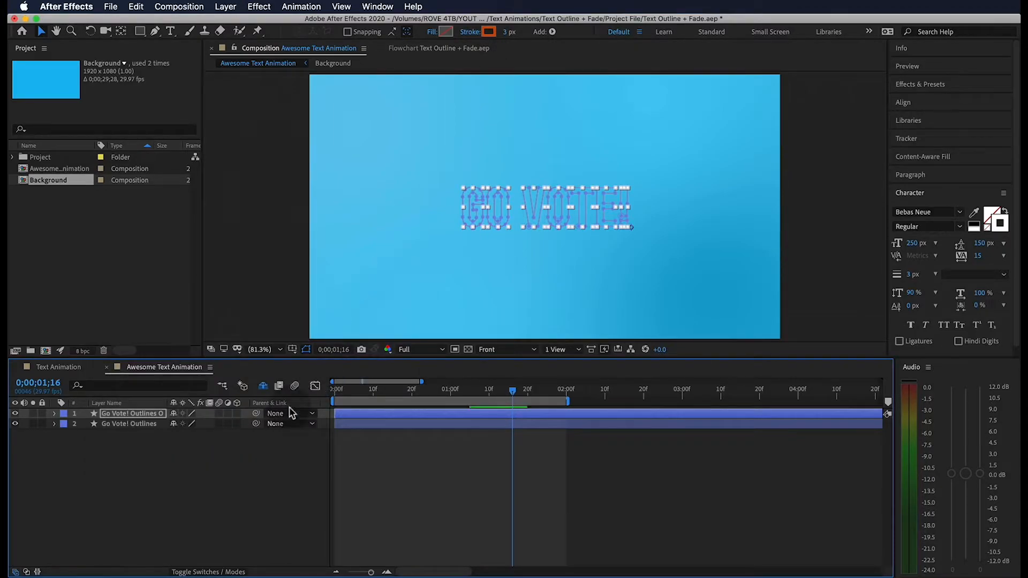
pyautogui.moveTo(512, 388); pyautogui.dragTo(350, 388)
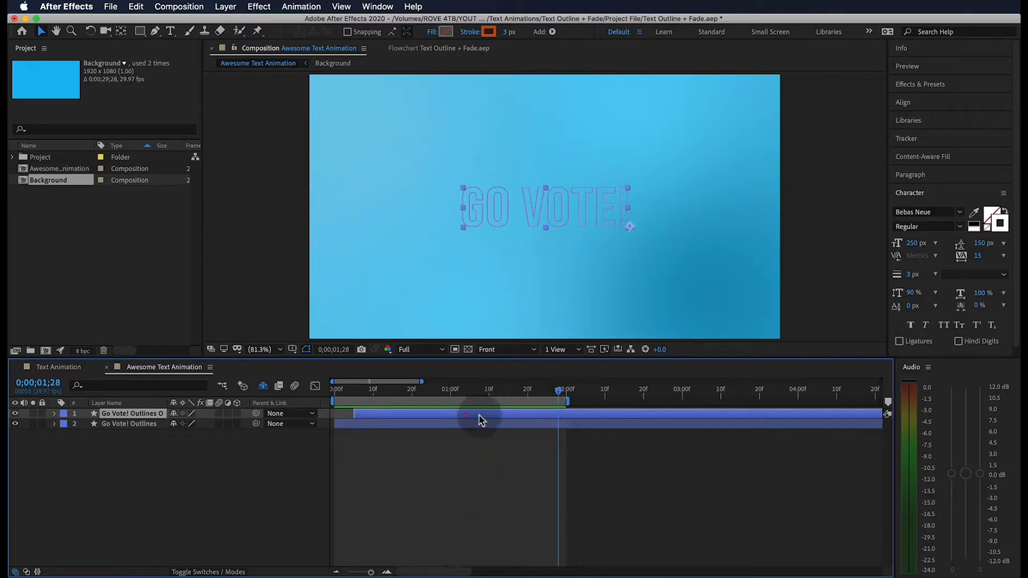
# Step: Make a red-filled 'Go Vote! Fill' duplicate and scrub back to about 0;00;00;24
pyautogui.press('cmd+d')
pyautogui.write('Go Vote! Fill')
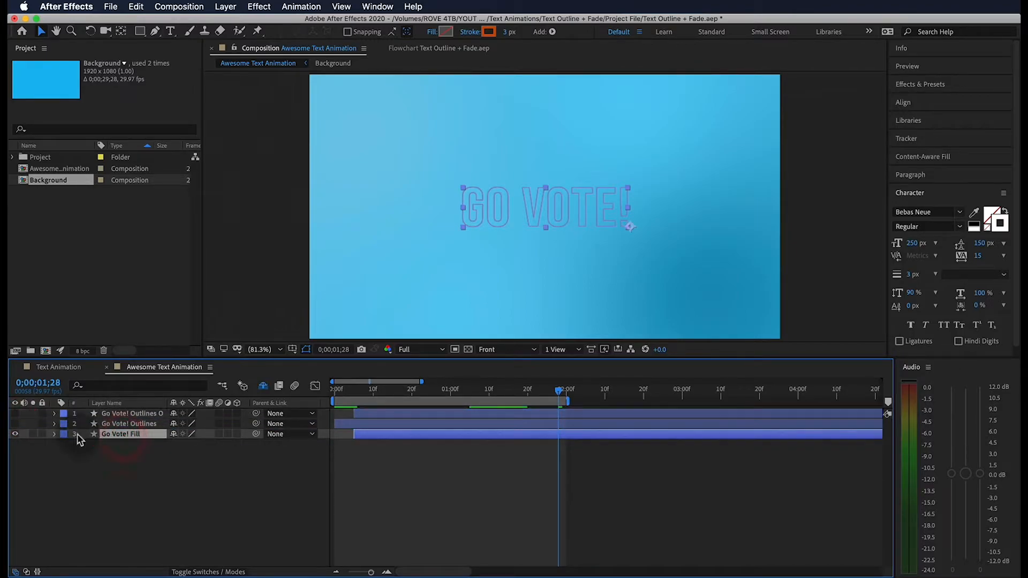
pyautogui.click(54, 434)
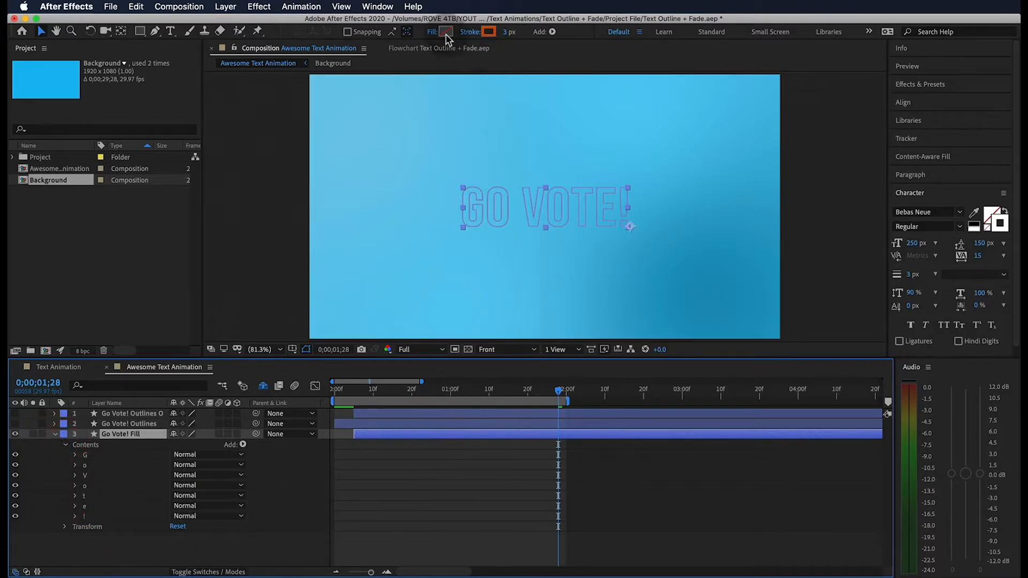
pyautogui.click(445, 32)
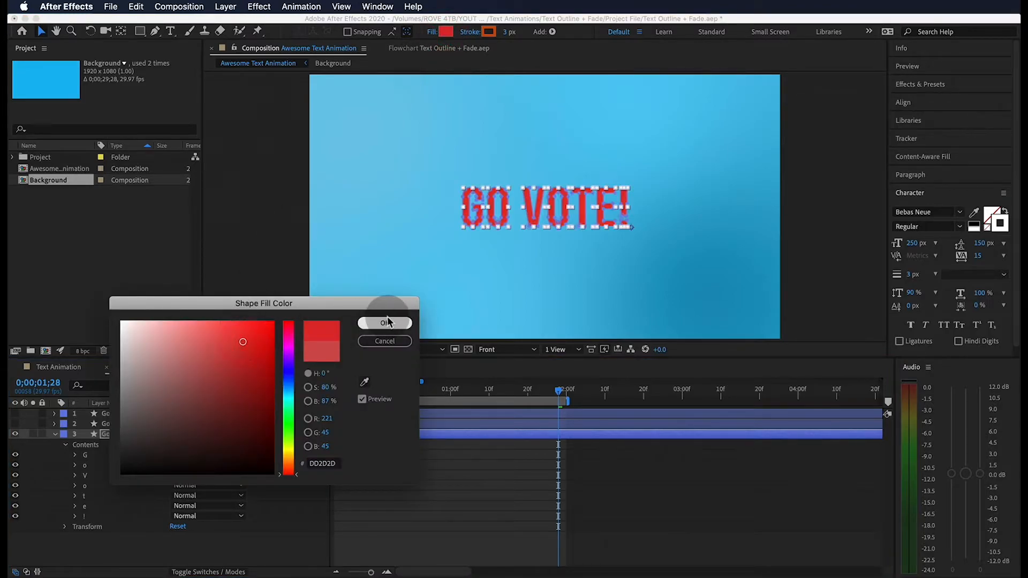
pyautogui.click(385, 323)
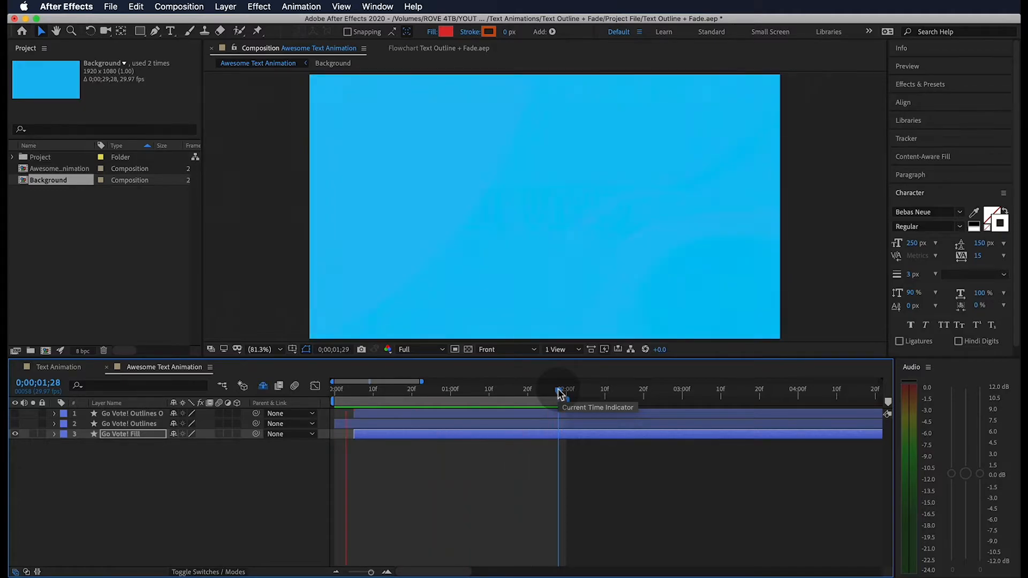
pyautogui.moveTo(559, 400); pyautogui.dragTo(426, 400)
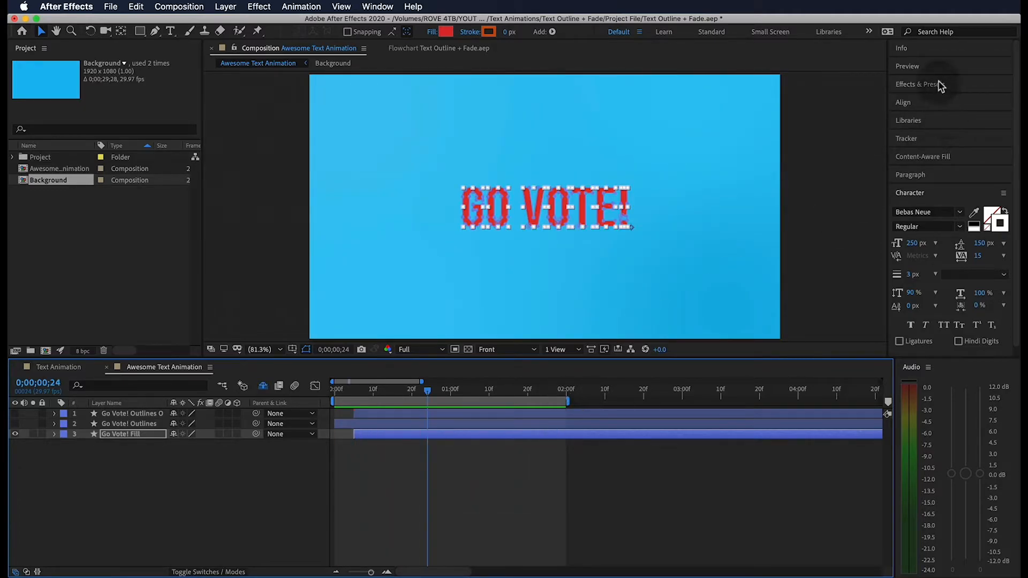
# Step: Apply Gradient Ramp to Go Vote! Fill and drag its start and end points across the title
pyautogui.click(918, 84)
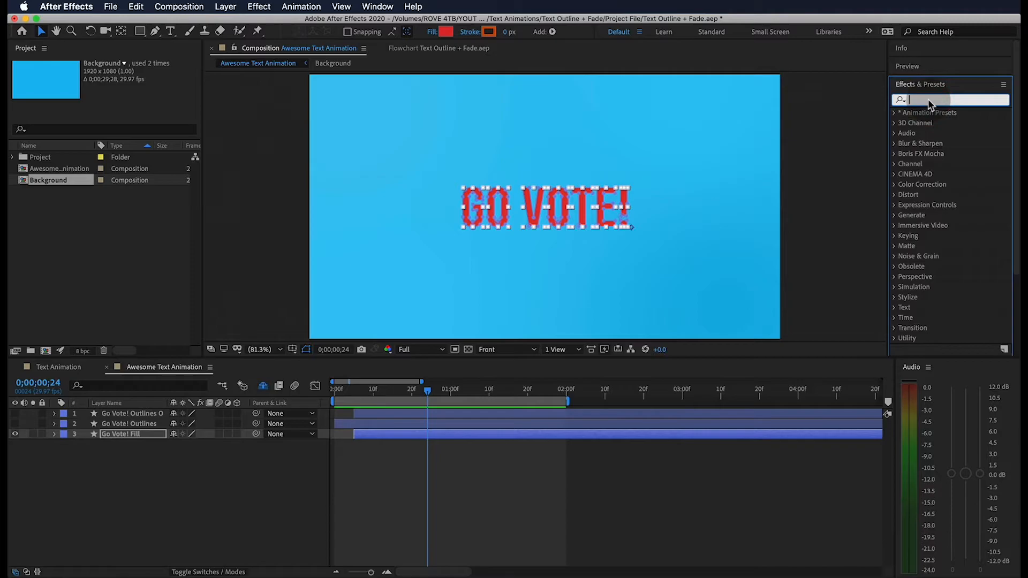
pyautogui.write('gradient')
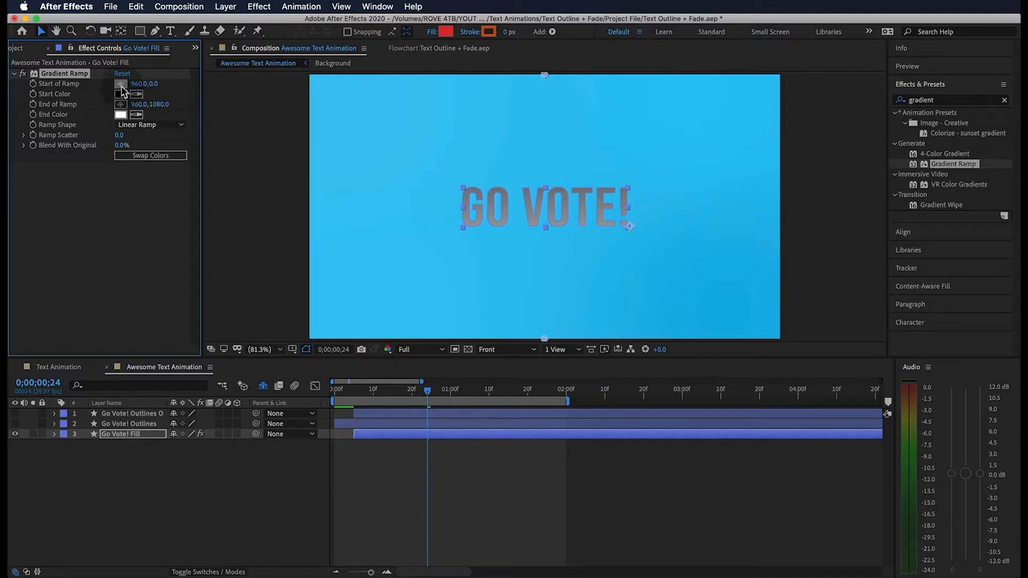
pyautogui.moveTo(544, 85); pyautogui.dragTo(447, 179)
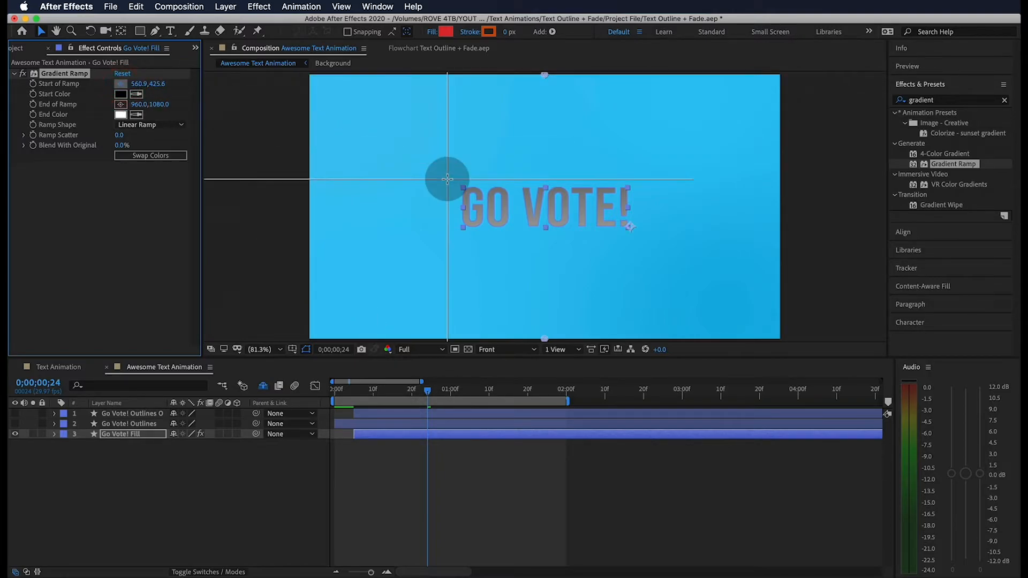
pyautogui.moveTo(446, 179); pyautogui.dragTo(453, 182)
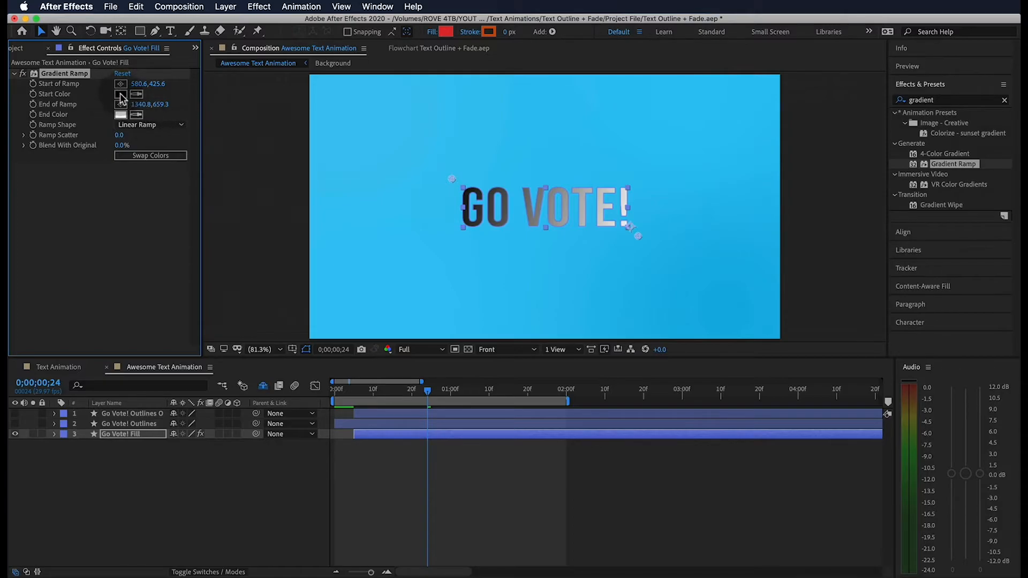
# Step: Set the gradient's start colour to the orange sampled from the title stroke
pyautogui.click(120, 94)
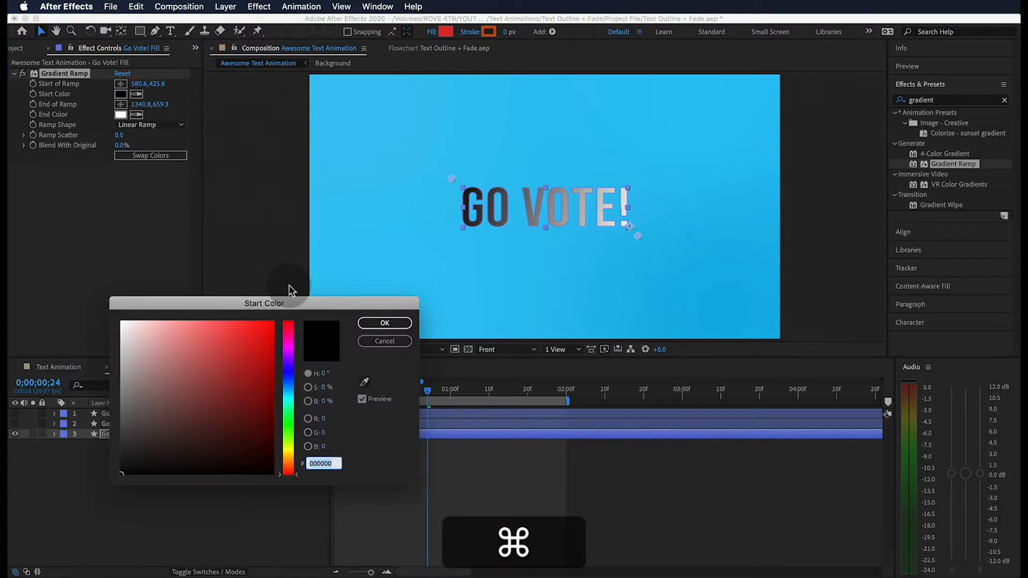
pyautogui.click(365, 382)
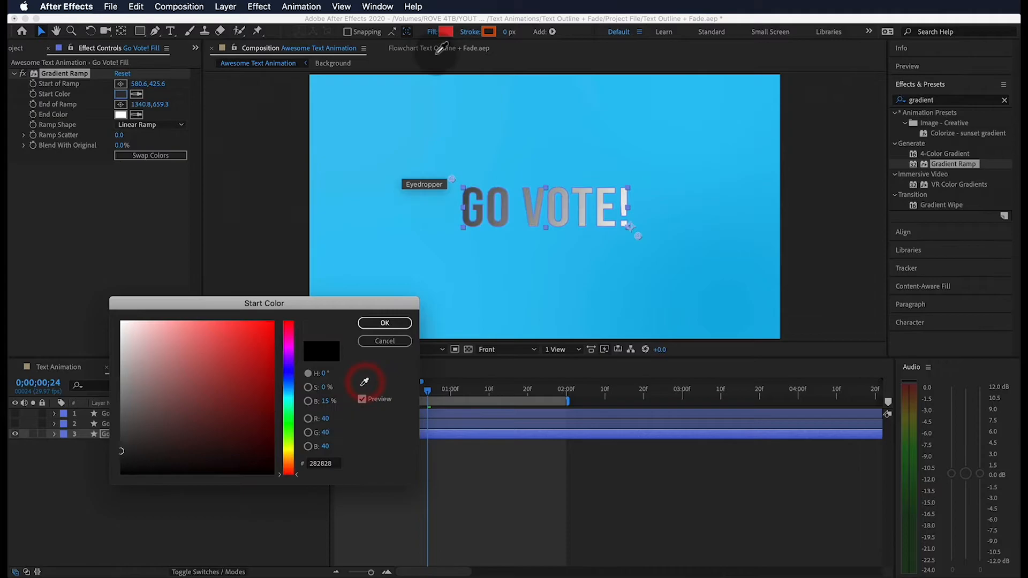
pyautogui.click(247, 357)
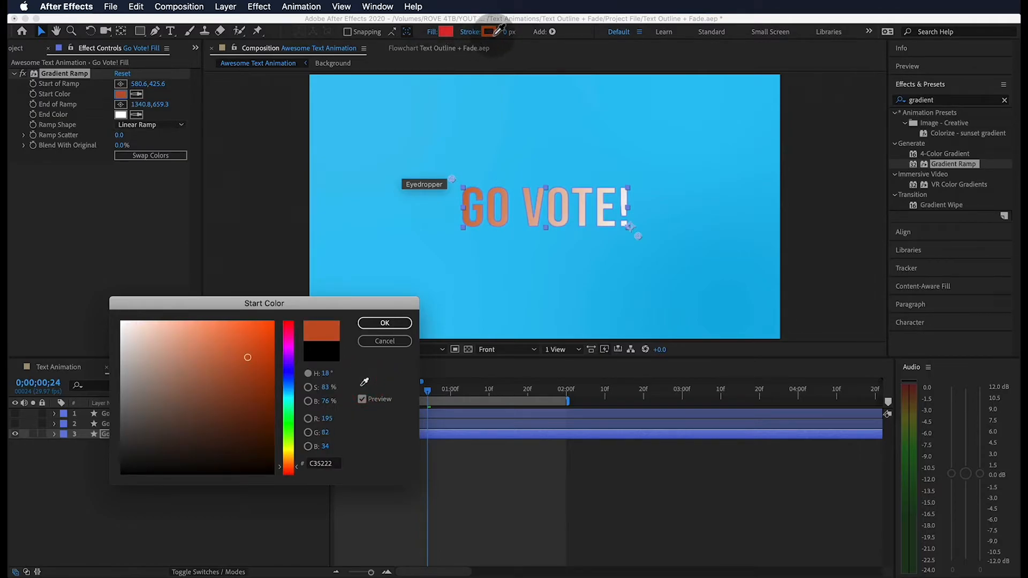
pyautogui.click(383, 322)
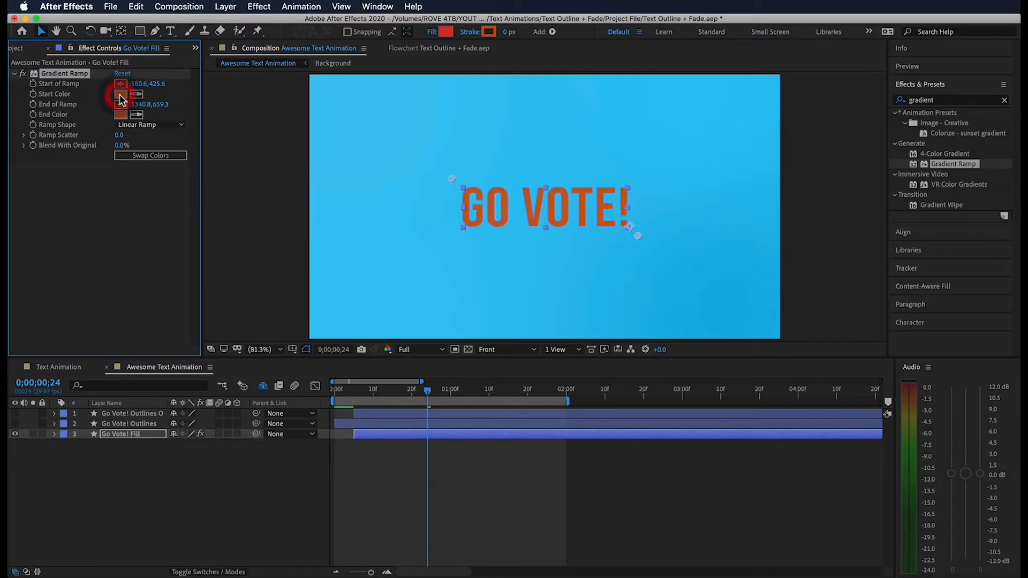
# Step: Make the gradient end colour a darker orange and brighten the start colour
pyautogui.click(120, 114)
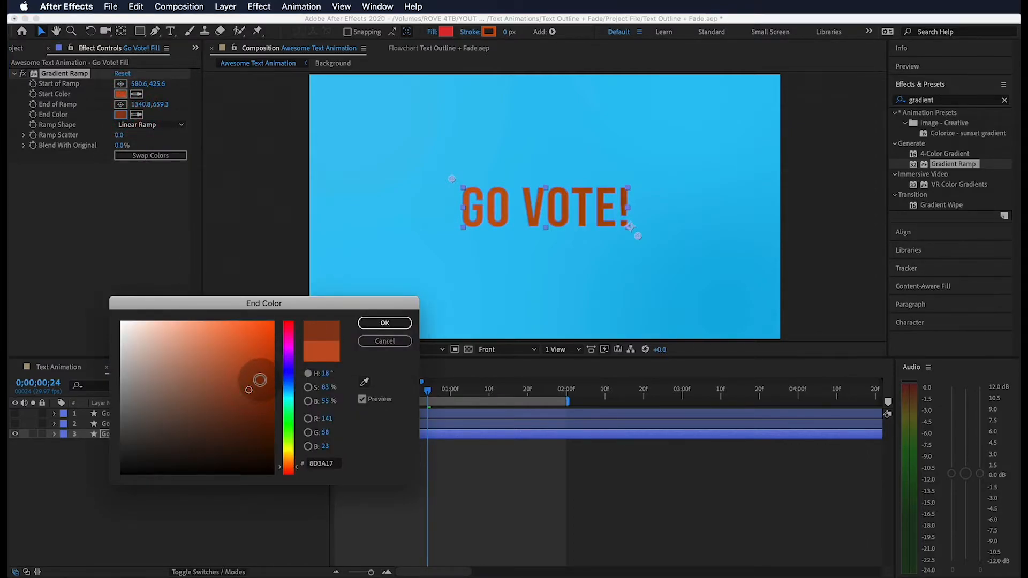
pyautogui.click(384, 323)
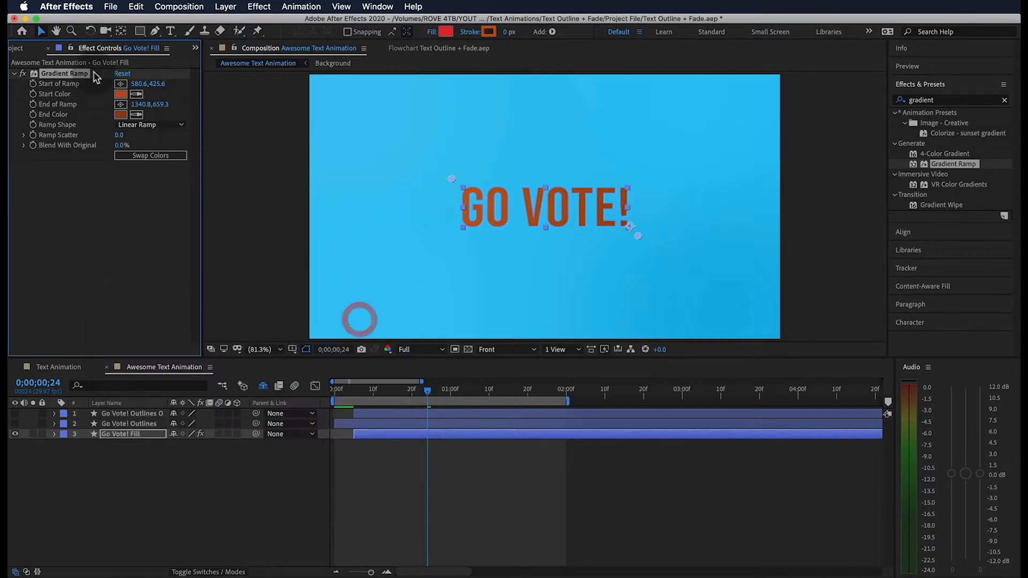
pyautogui.click(121, 93)
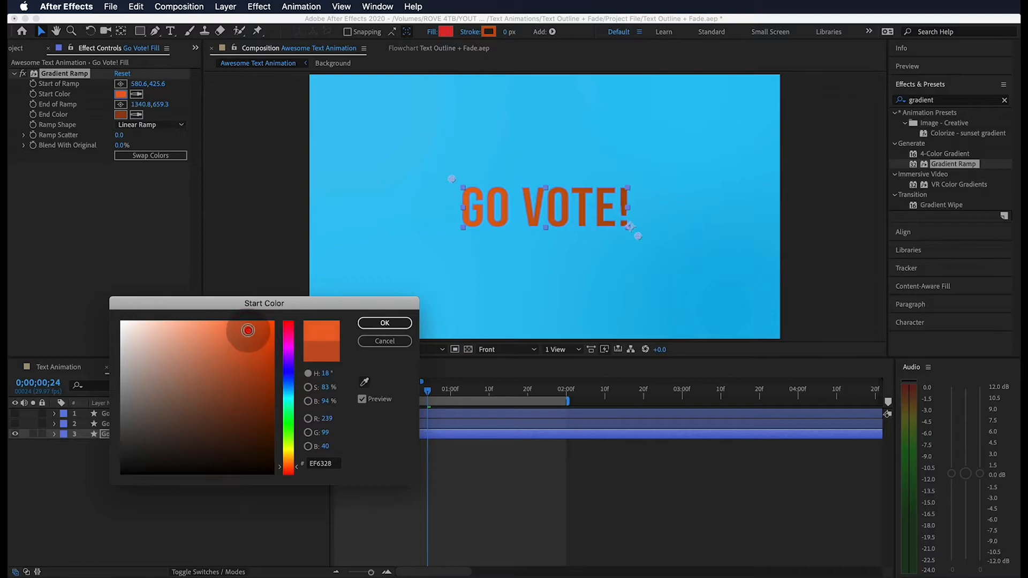
pyautogui.click(383, 322)
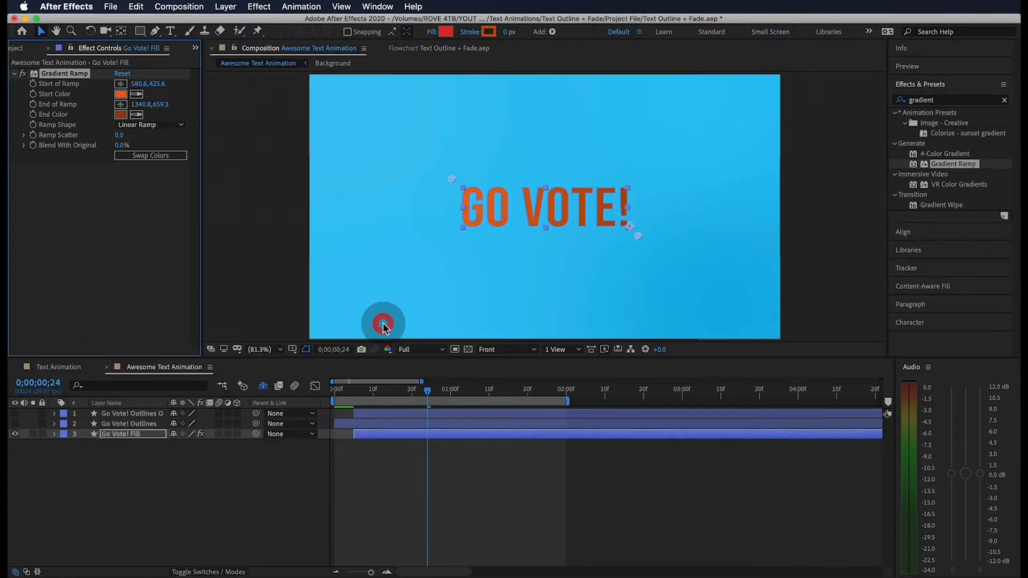
pyautogui.click(426, 396)
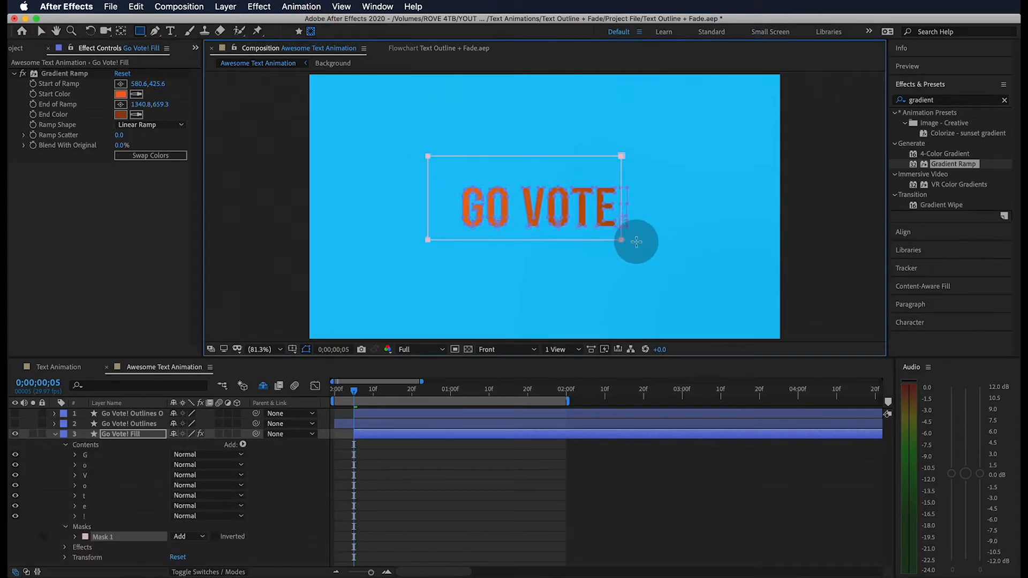
# Step: Draw a rectangle mask around the title and keyframe its Mask Path to sweep across
pyautogui.moveTo(636, 243); pyautogui.dragTo(666, 260)
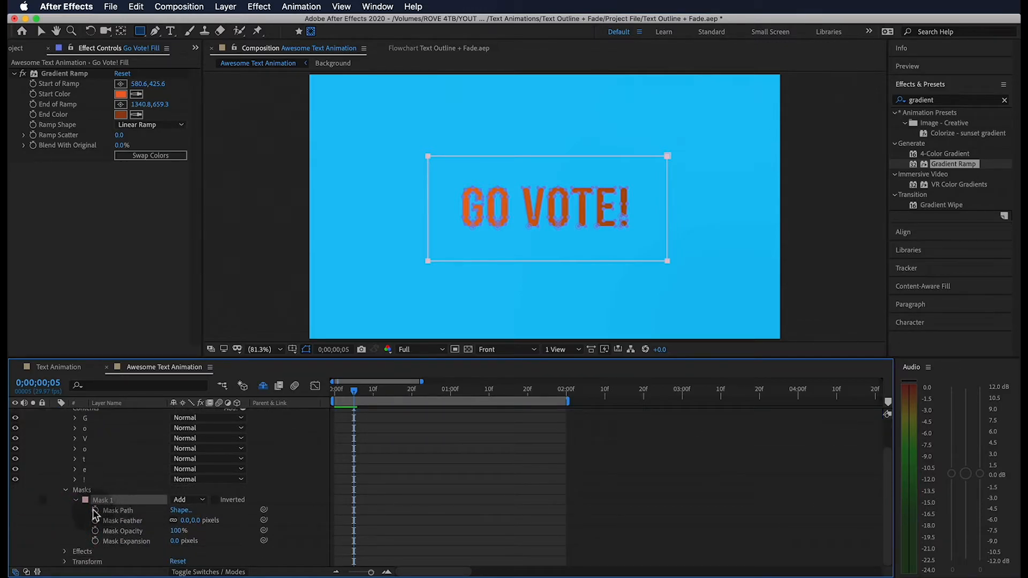
pyautogui.click(95, 510)
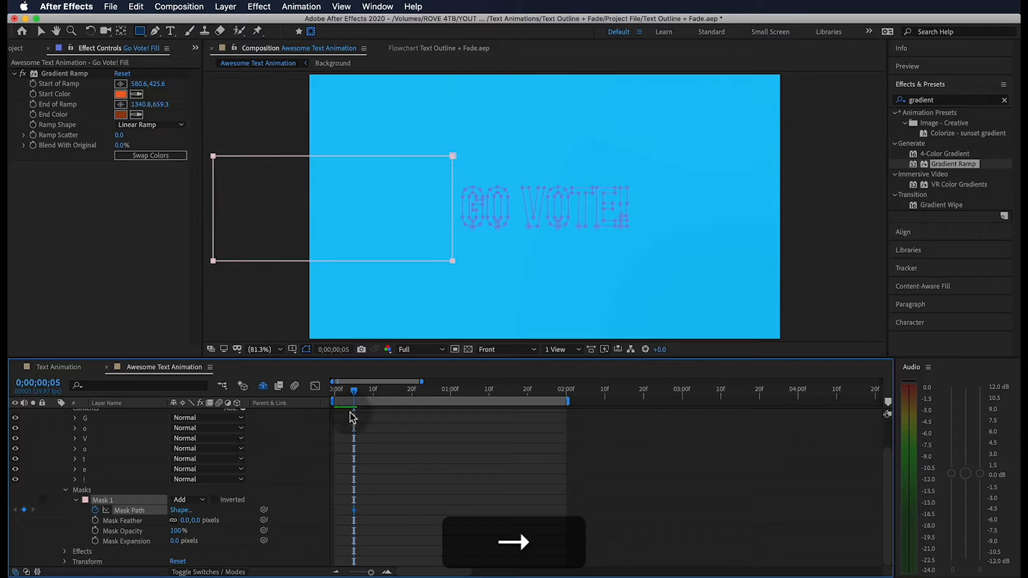
pyautogui.moveTo(474, 398)
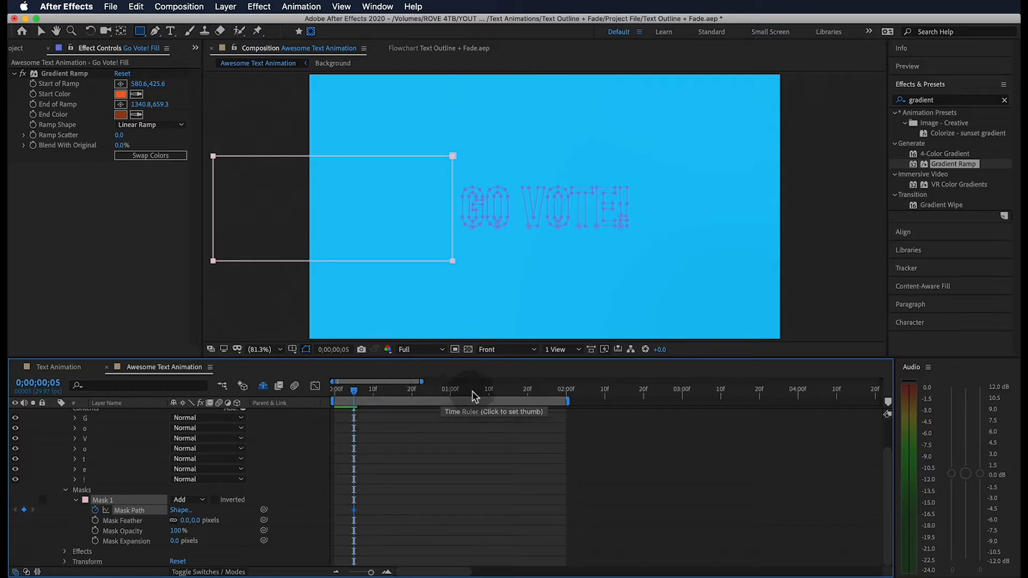
pyautogui.click(470, 391)
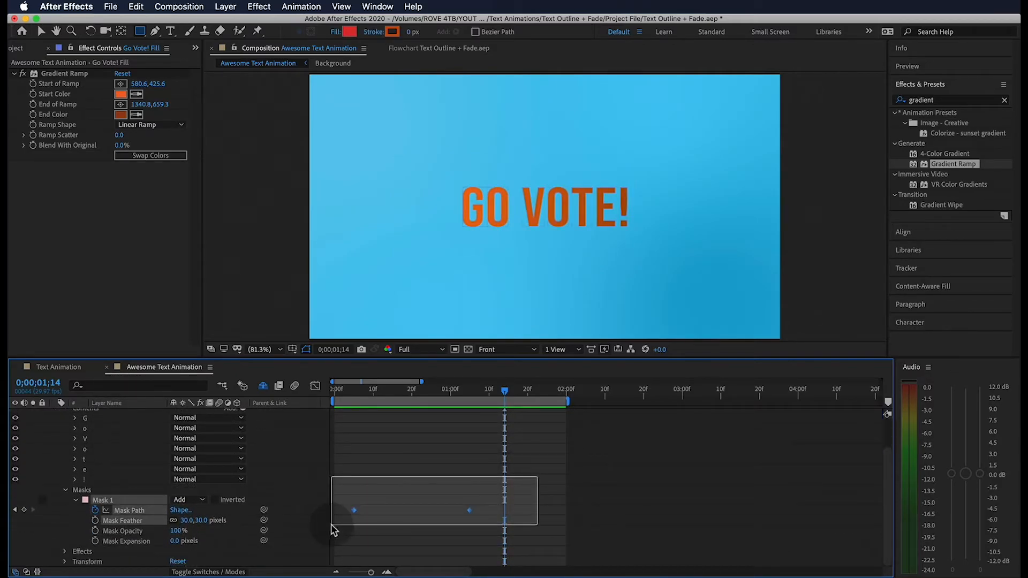
# Step: Apply Easy Ease (F9) to both Mask Path keyframes, then deselect them
pyautogui.press('f9')
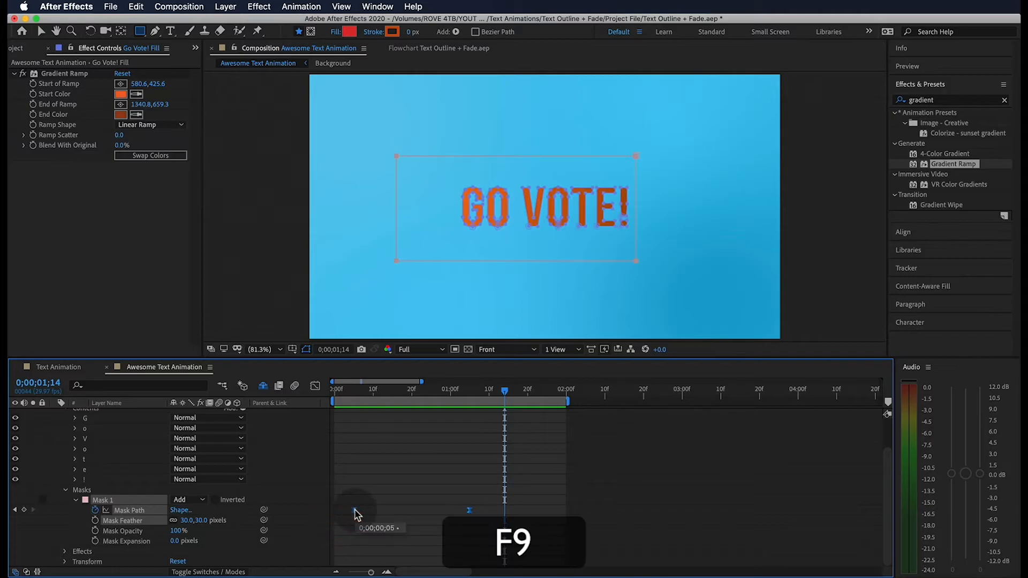
pyautogui.click(315, 386)
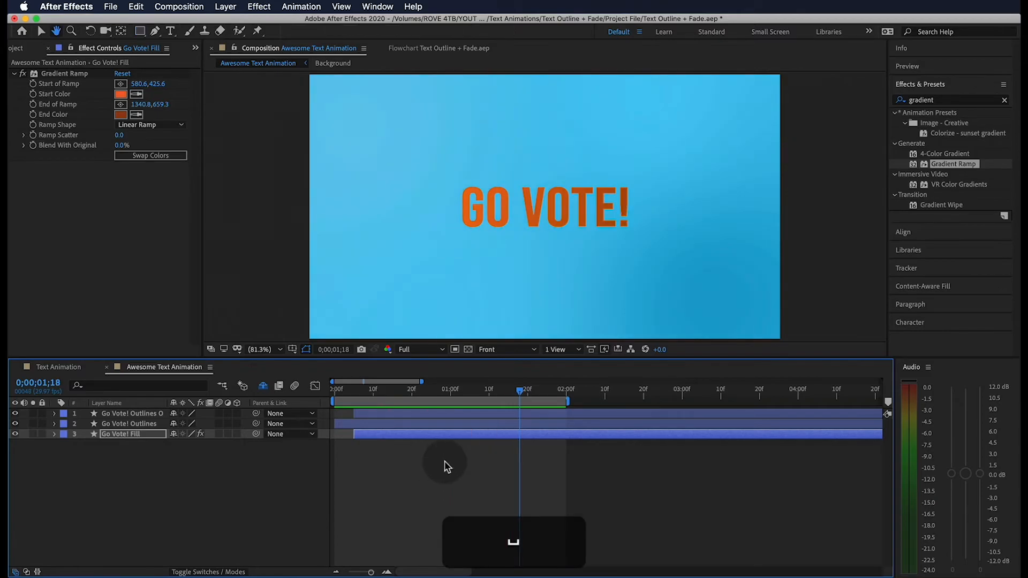
# Step: Apply Stylize > Glow to the top Go Vote! Outlines layer
pyautogui.click(131, 412)
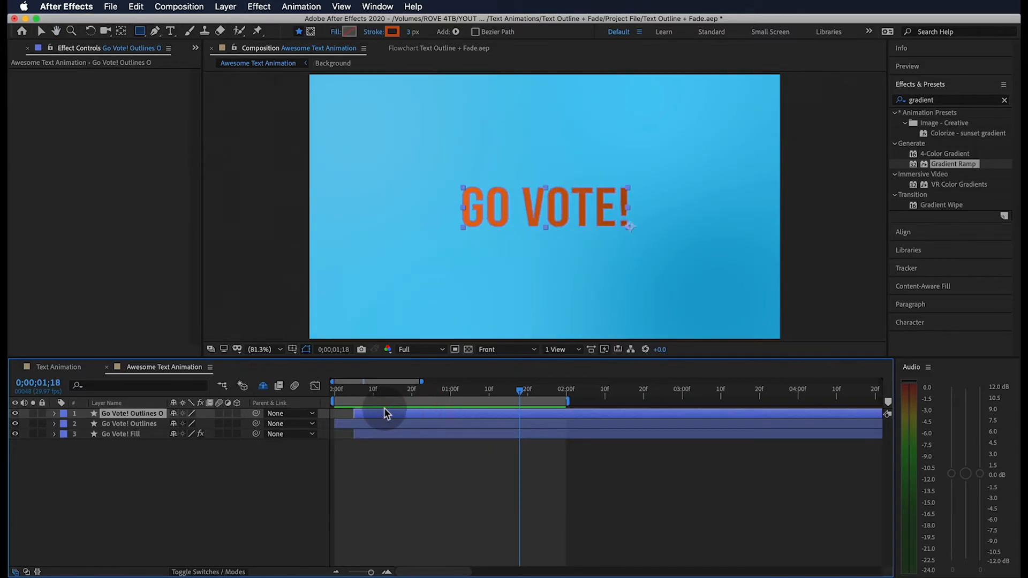
pyautogui.click(258, 7)
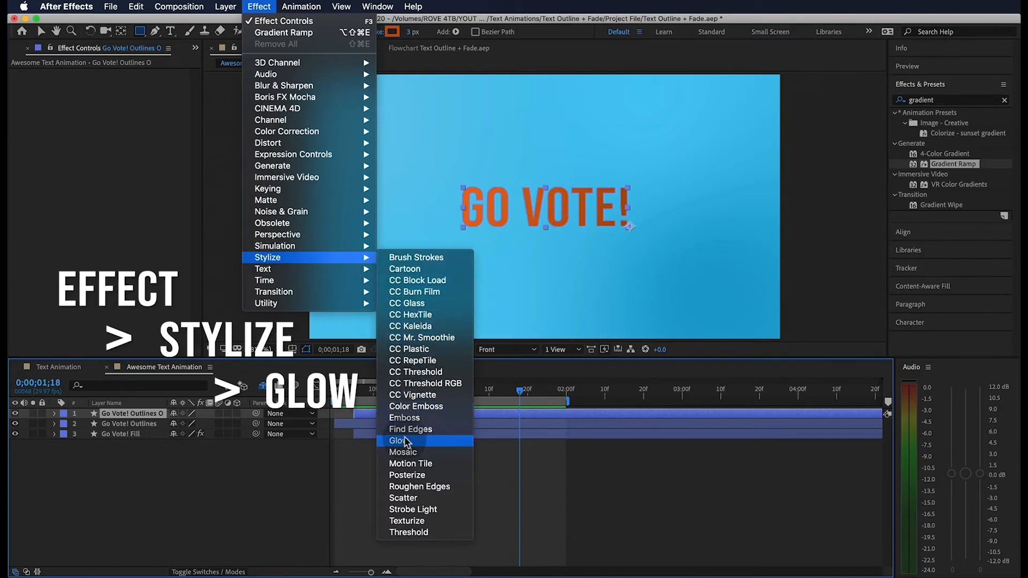
pyautogui.click(398, 440)
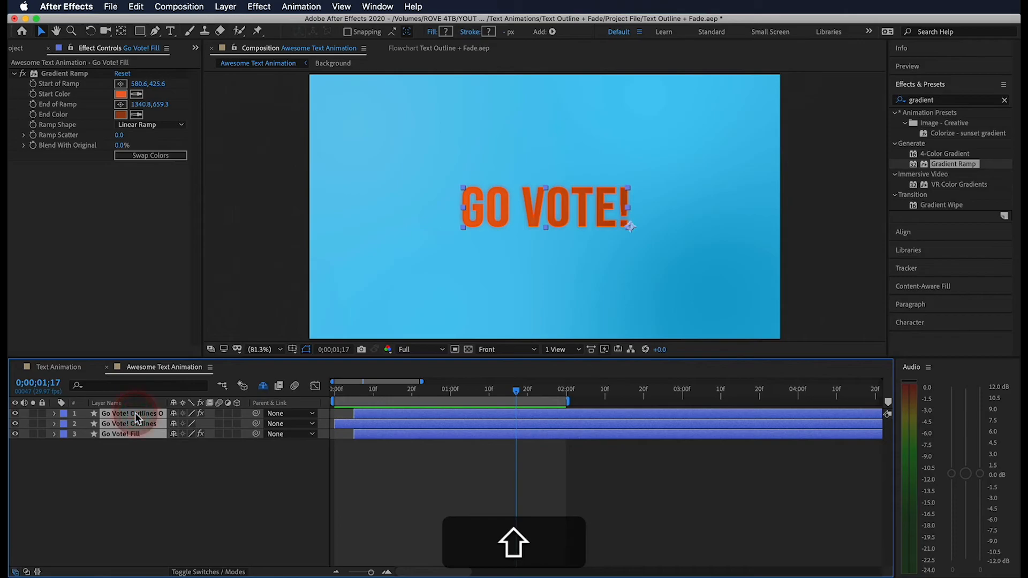
# Step: Pre-compose the three selected title layers into a composition named 'Text'
pyautogui.rightClick(125, 413)
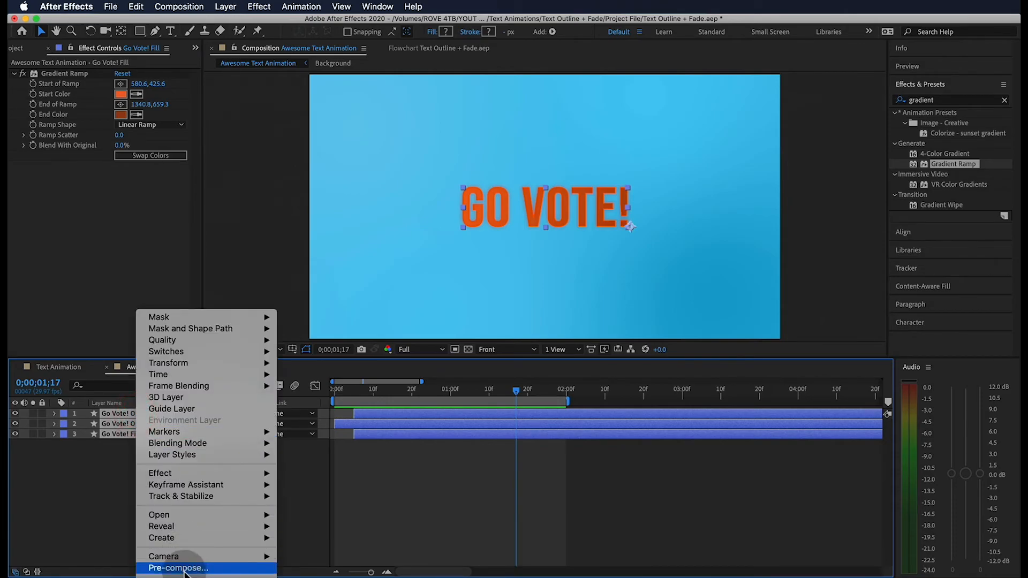
pyautogui.click(178, 567)
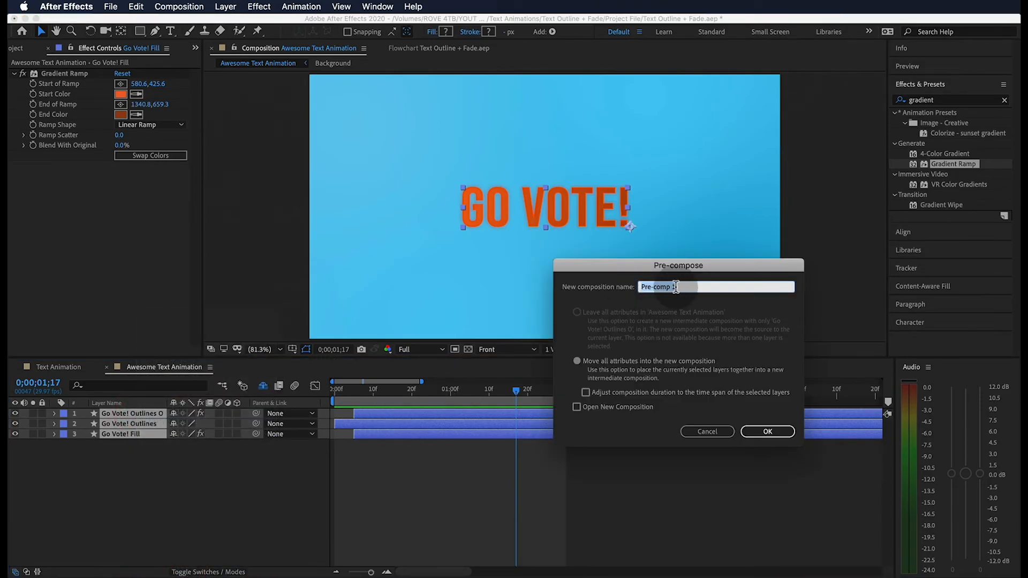
pyautogui.write('Text')
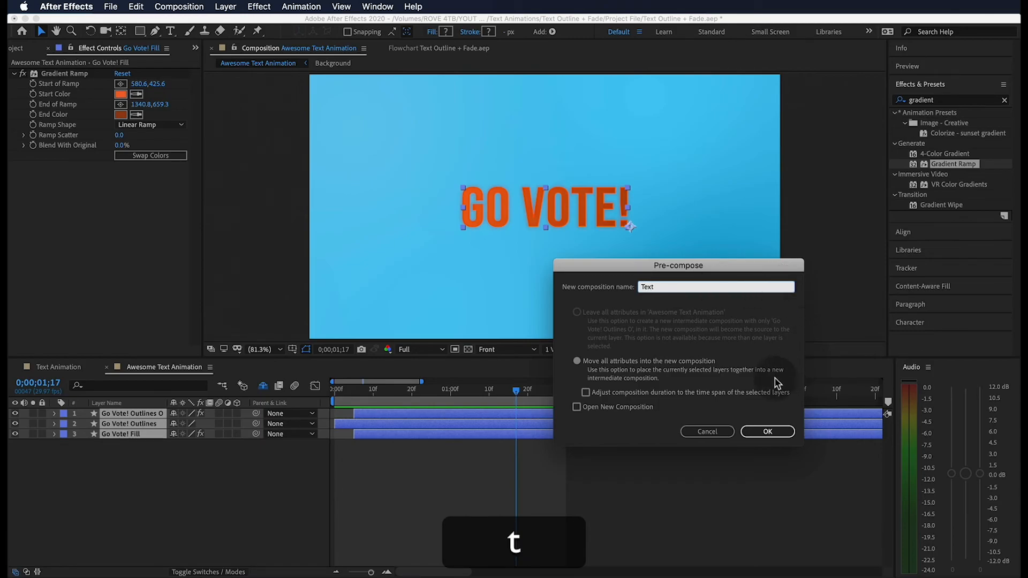
pyautogui.click(767, 432)
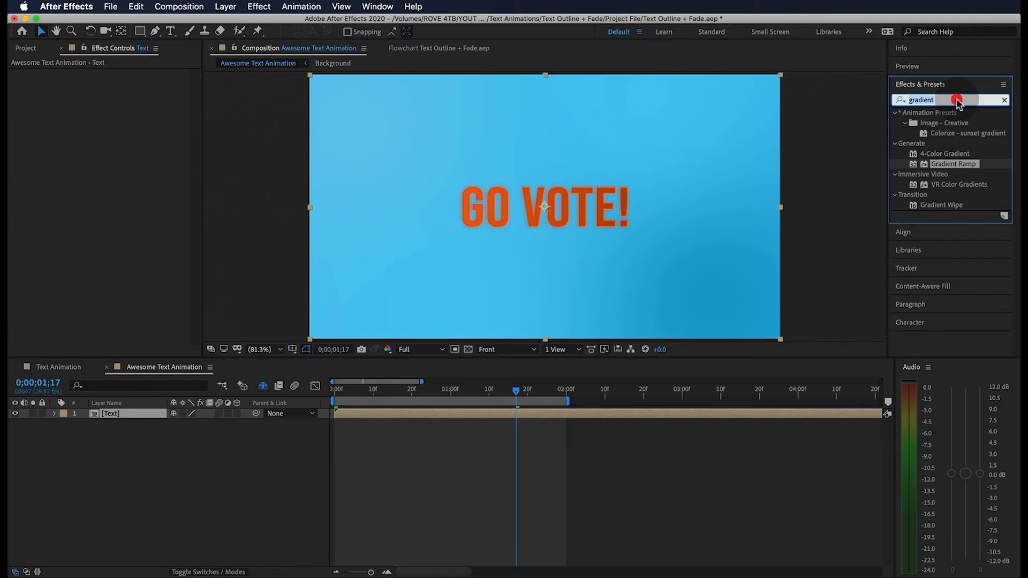
# Step: Add a Drop Shadow to the Text layer with Softness set to 15
pyautogui.write('Drop')
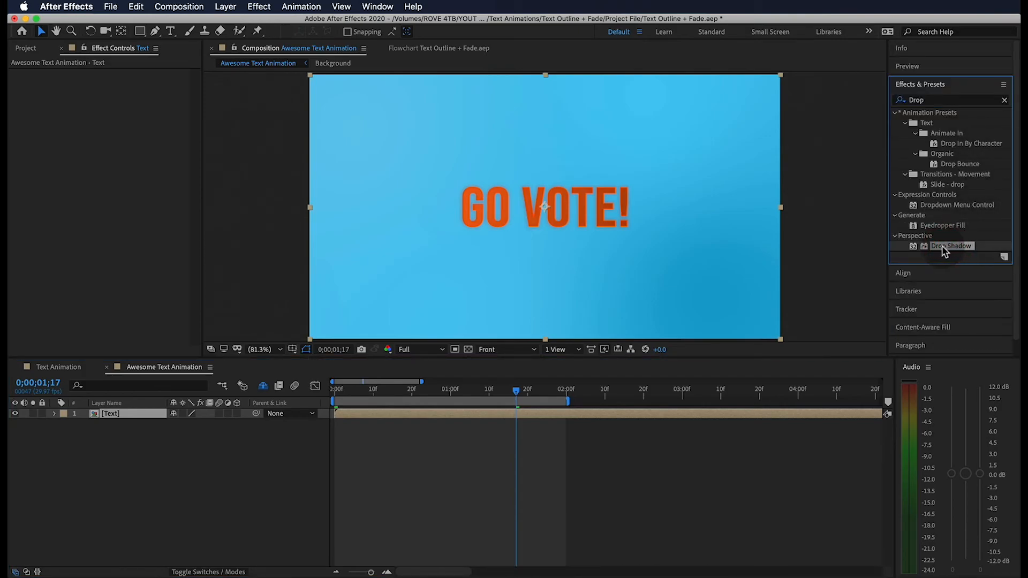
pyautogui.doubleClick(952, 246)
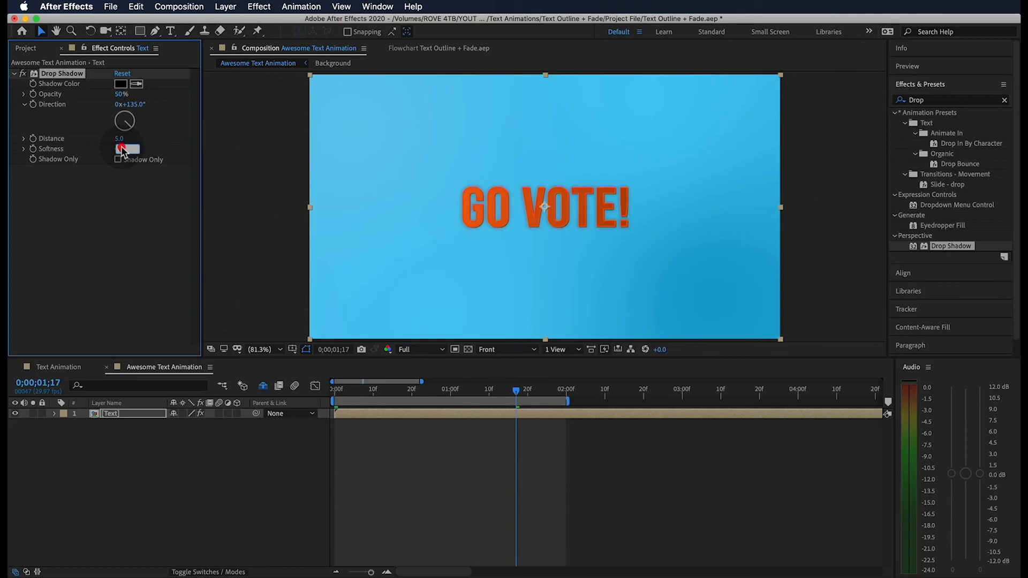
pyautogui.press('enter')
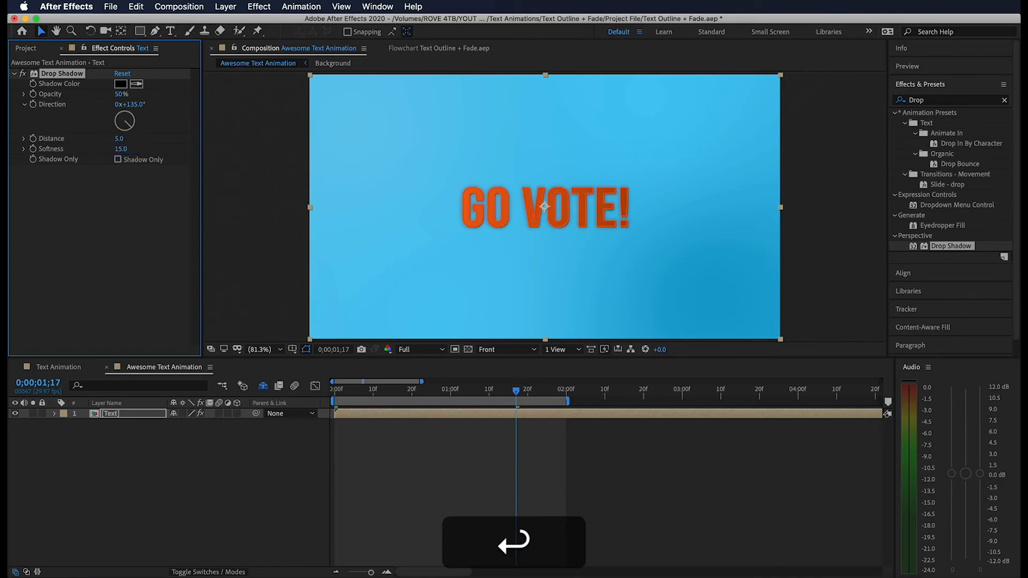